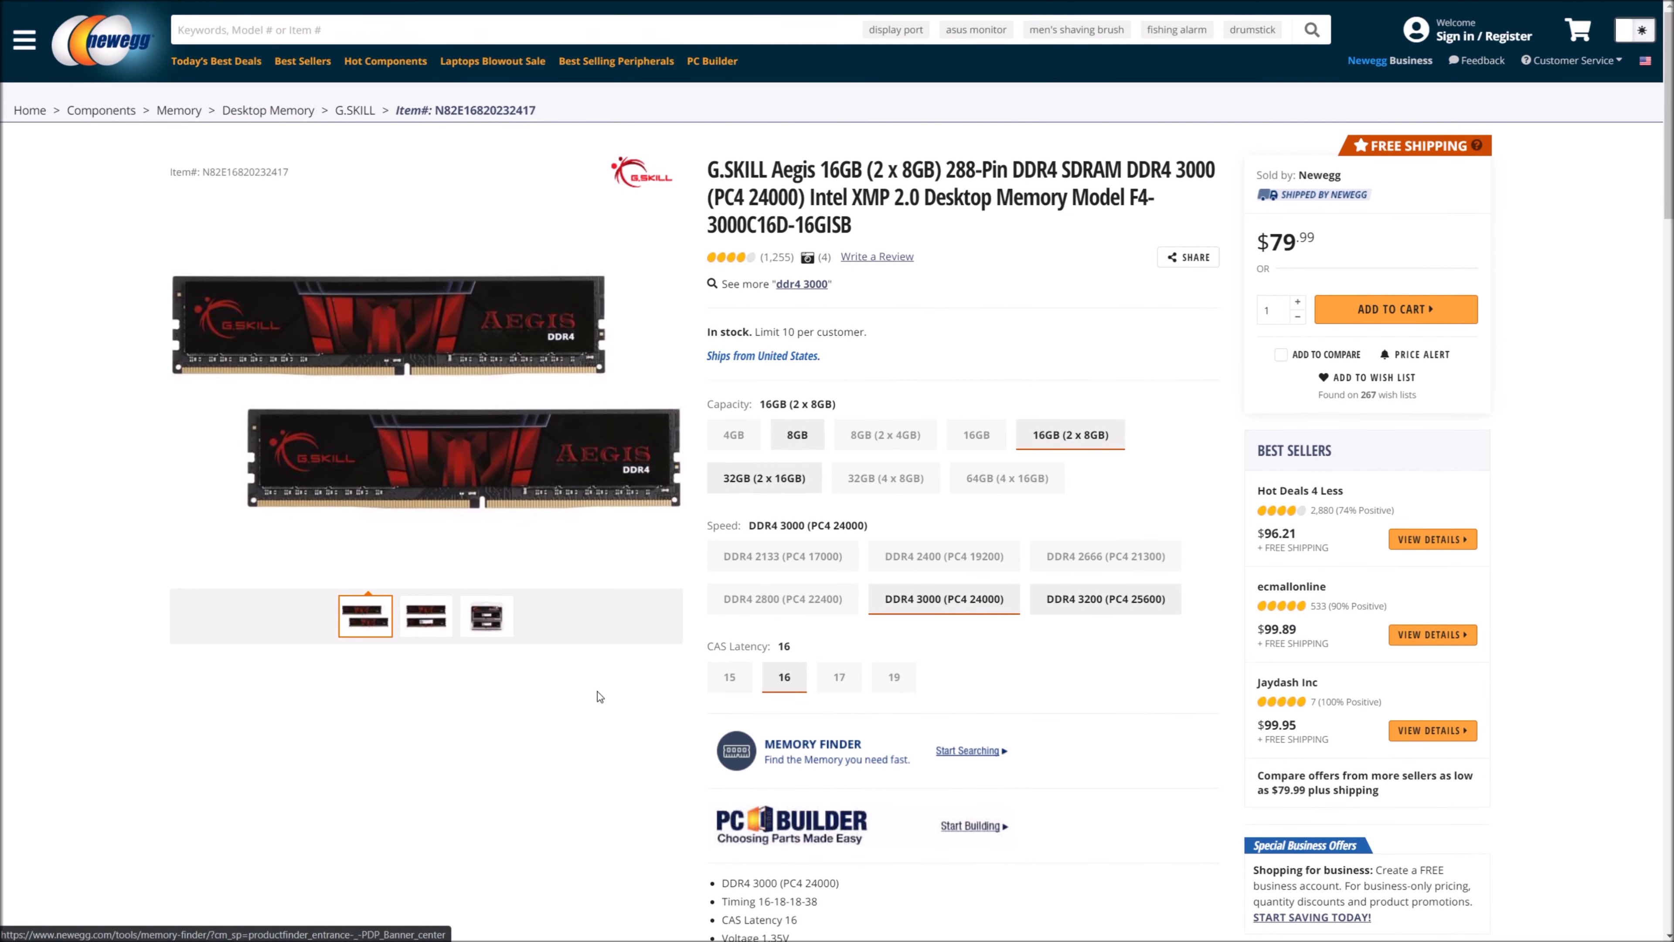
- Cycle through the Aegis kit's module and packaging photos, then scroll to its 16-18-18-38 spec list
left_click(427, 616)
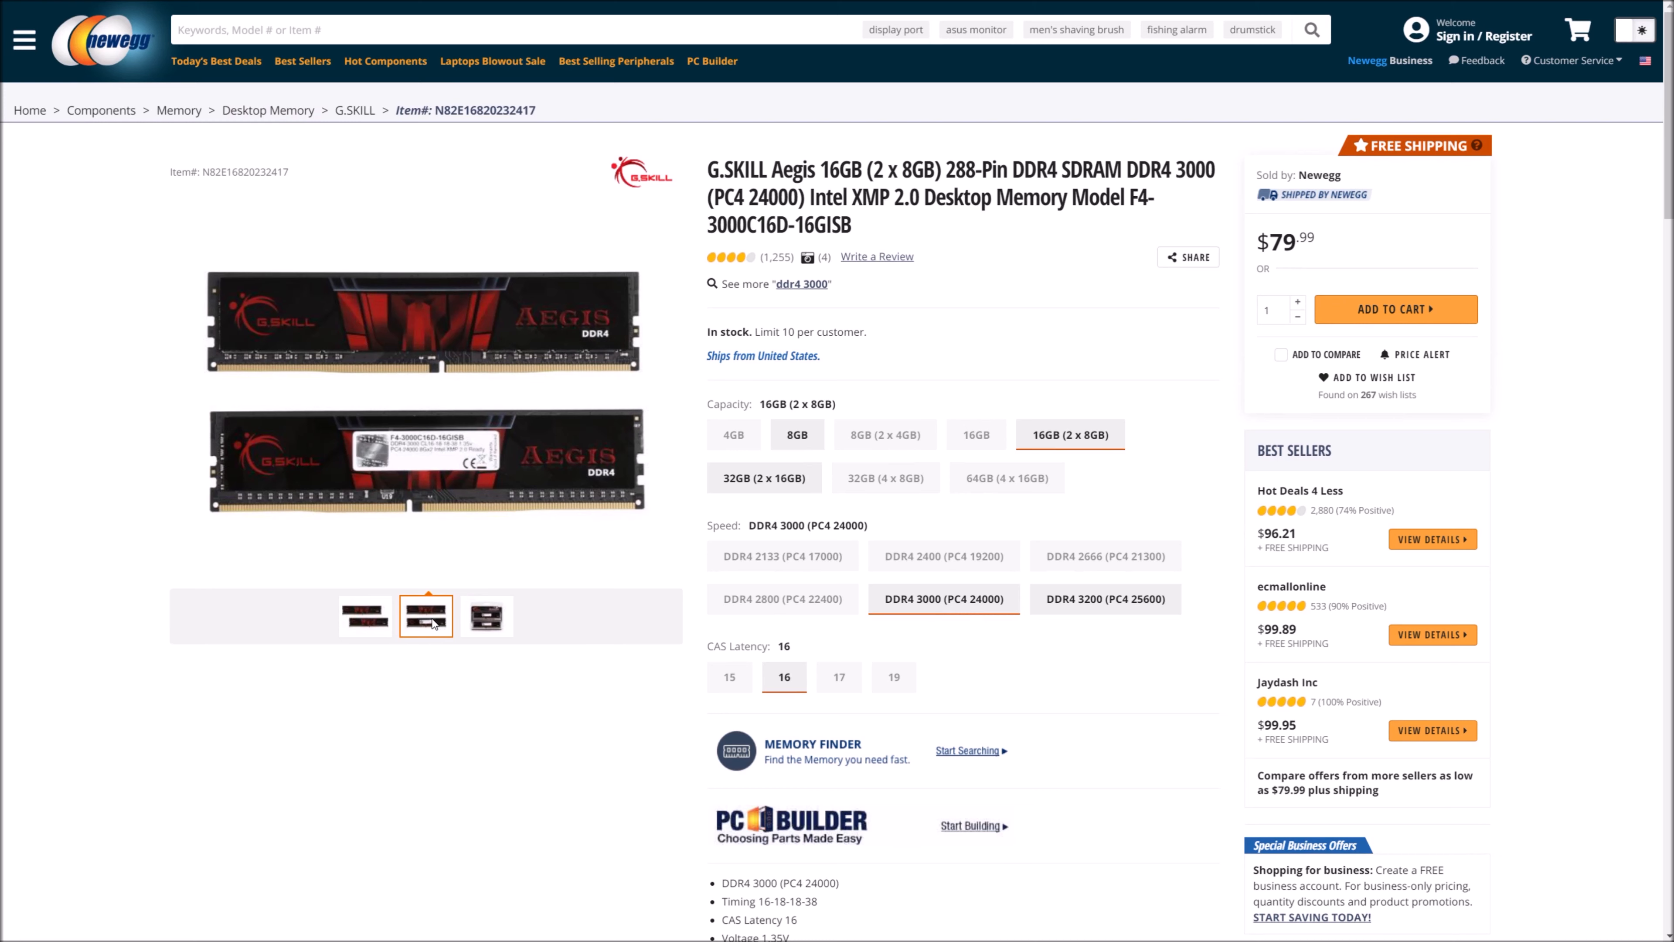
mouse_move(467, 617)
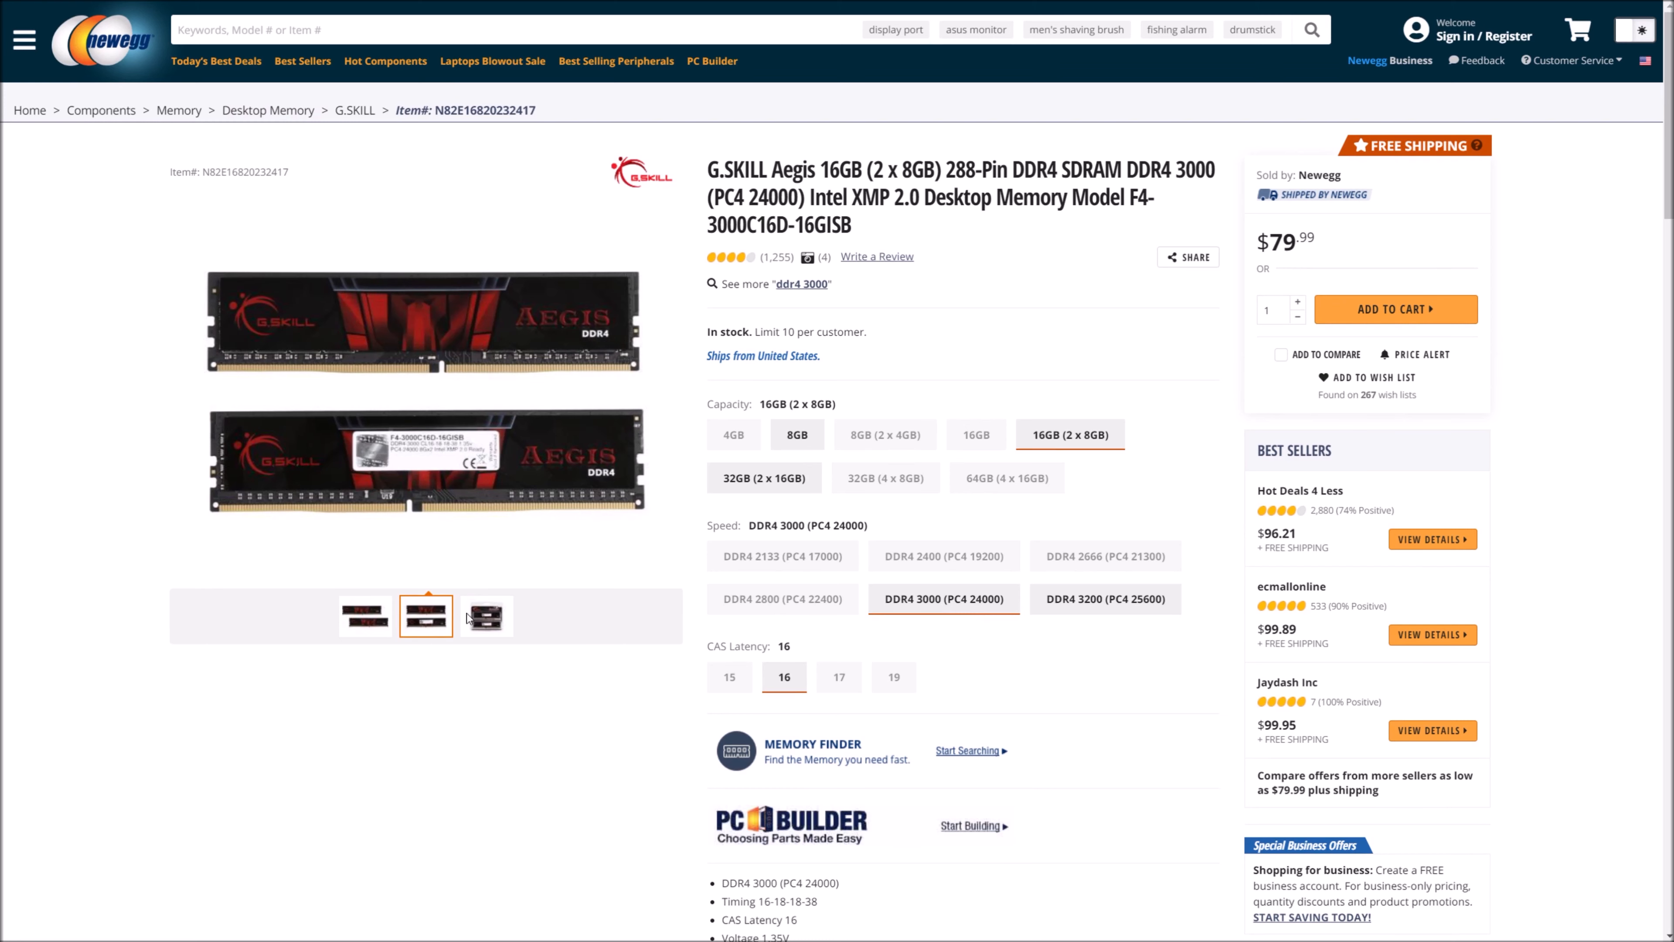
left_click(486, 616)
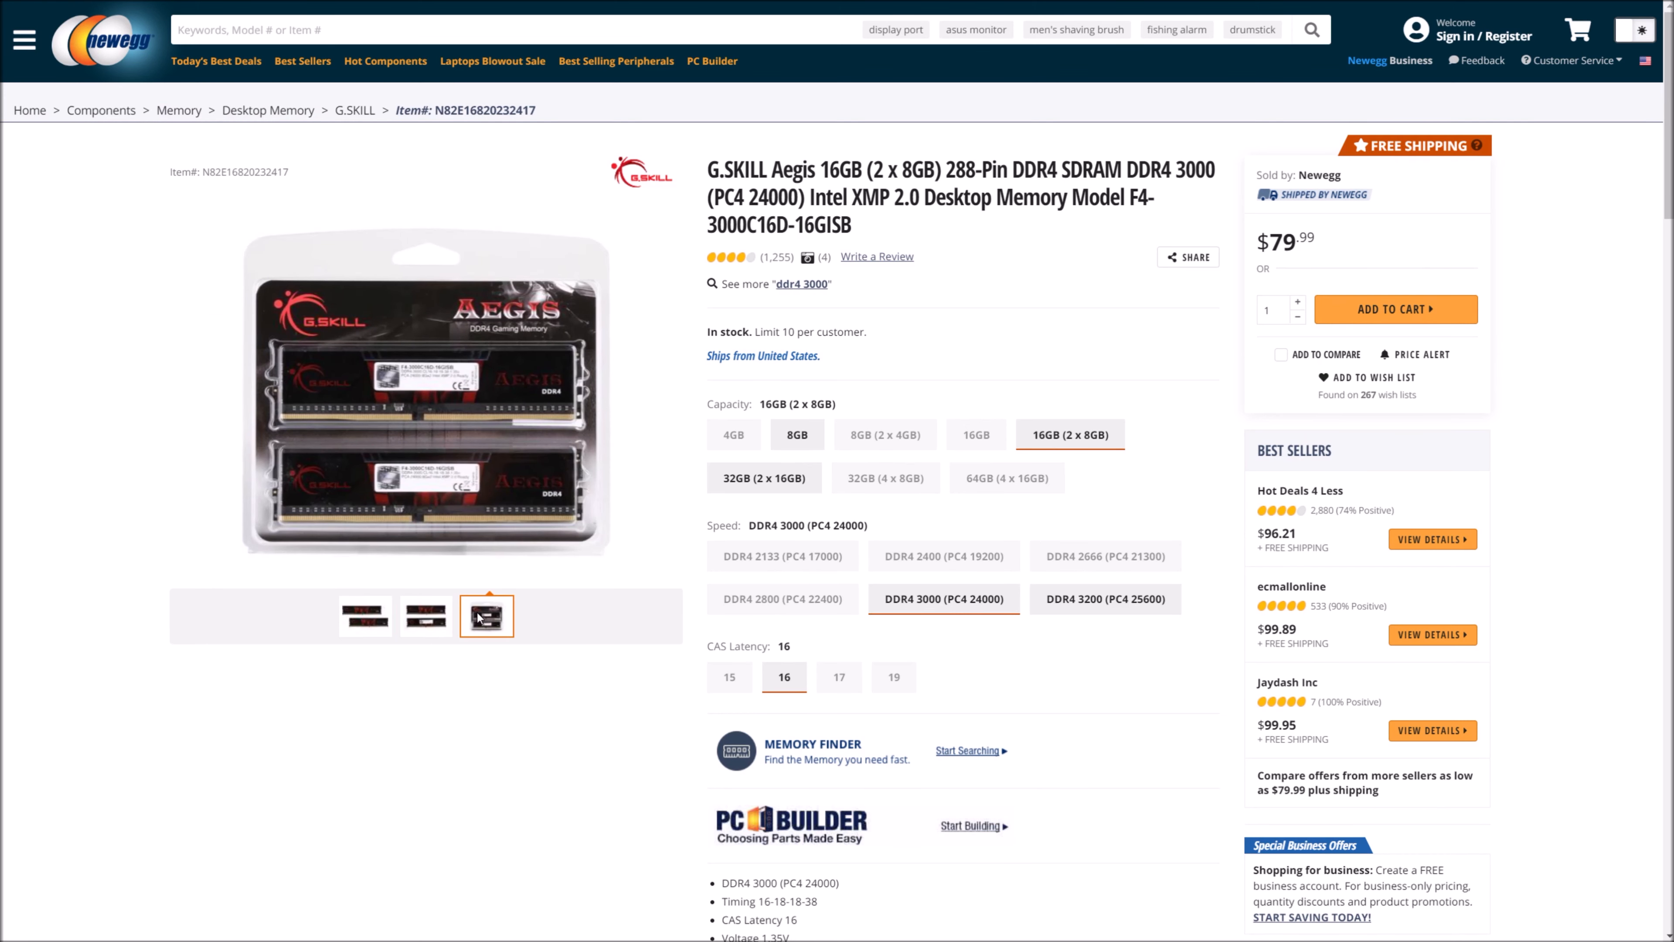
left_click(366, 615)
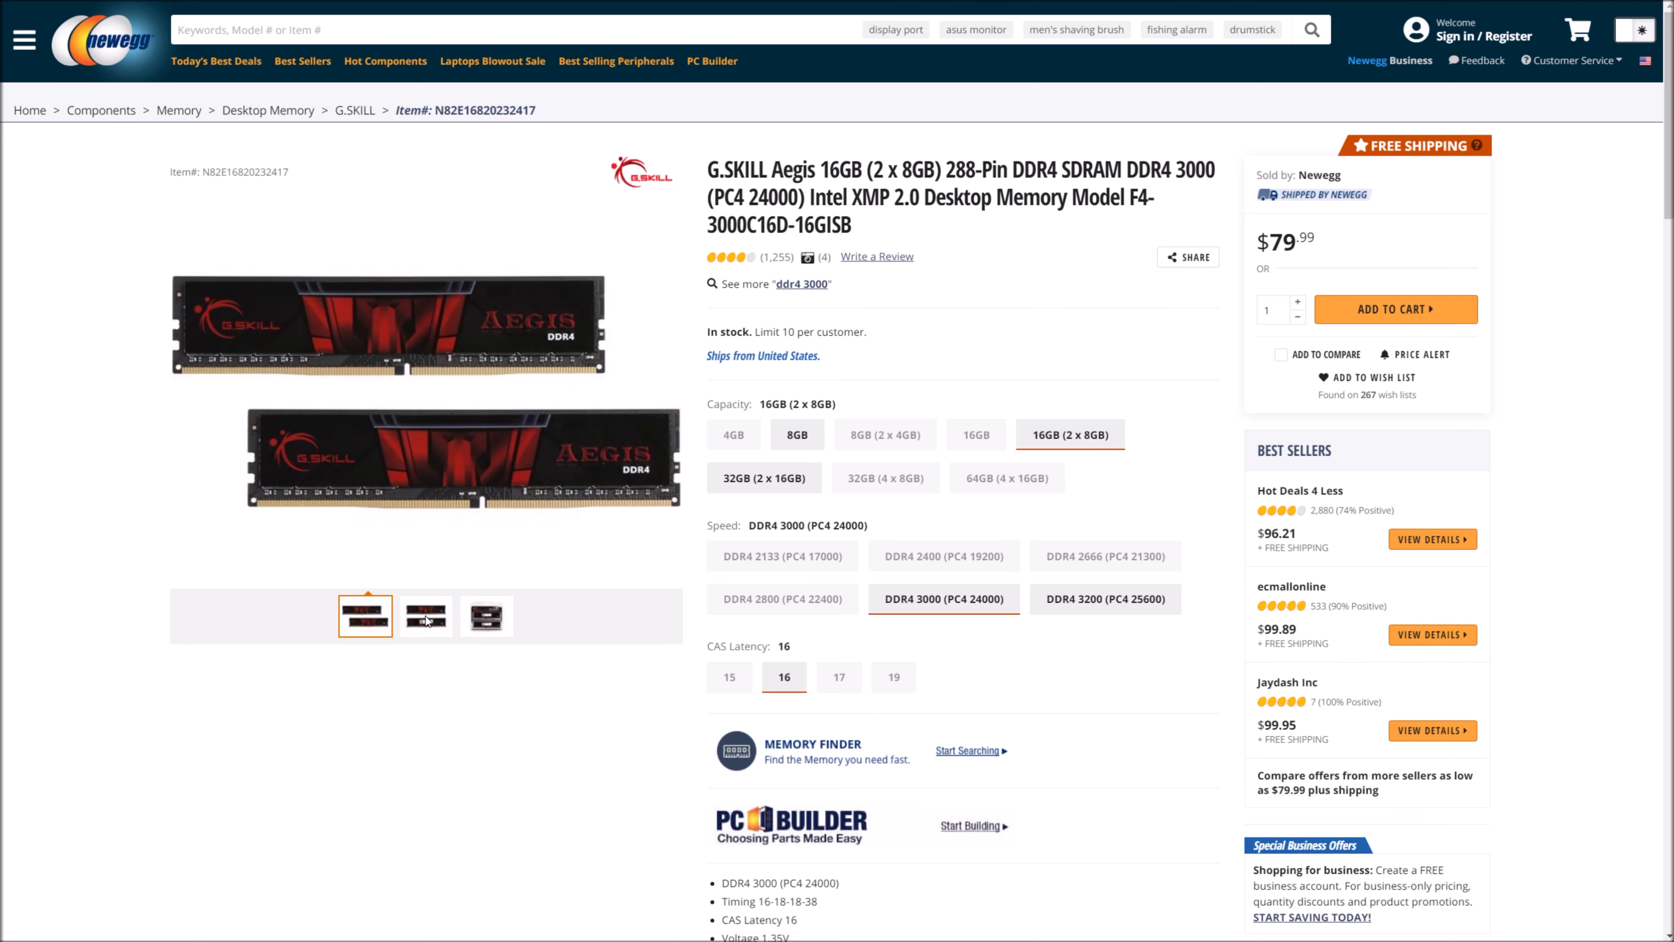
scroll("down", 3)
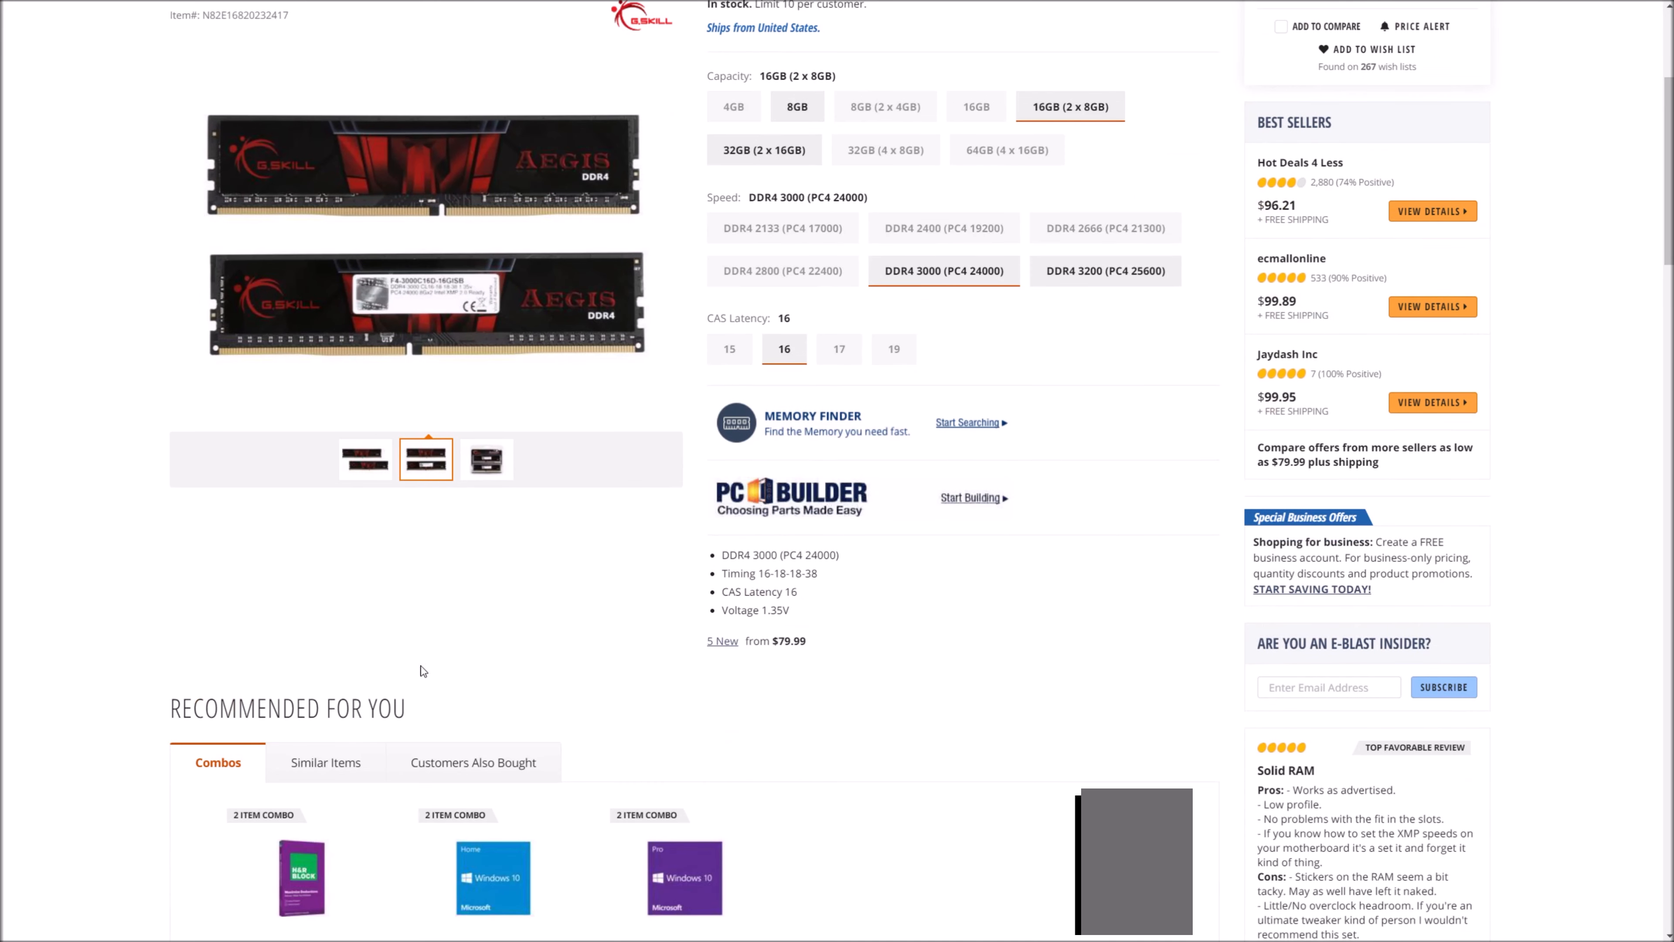
scroll("down", 3)
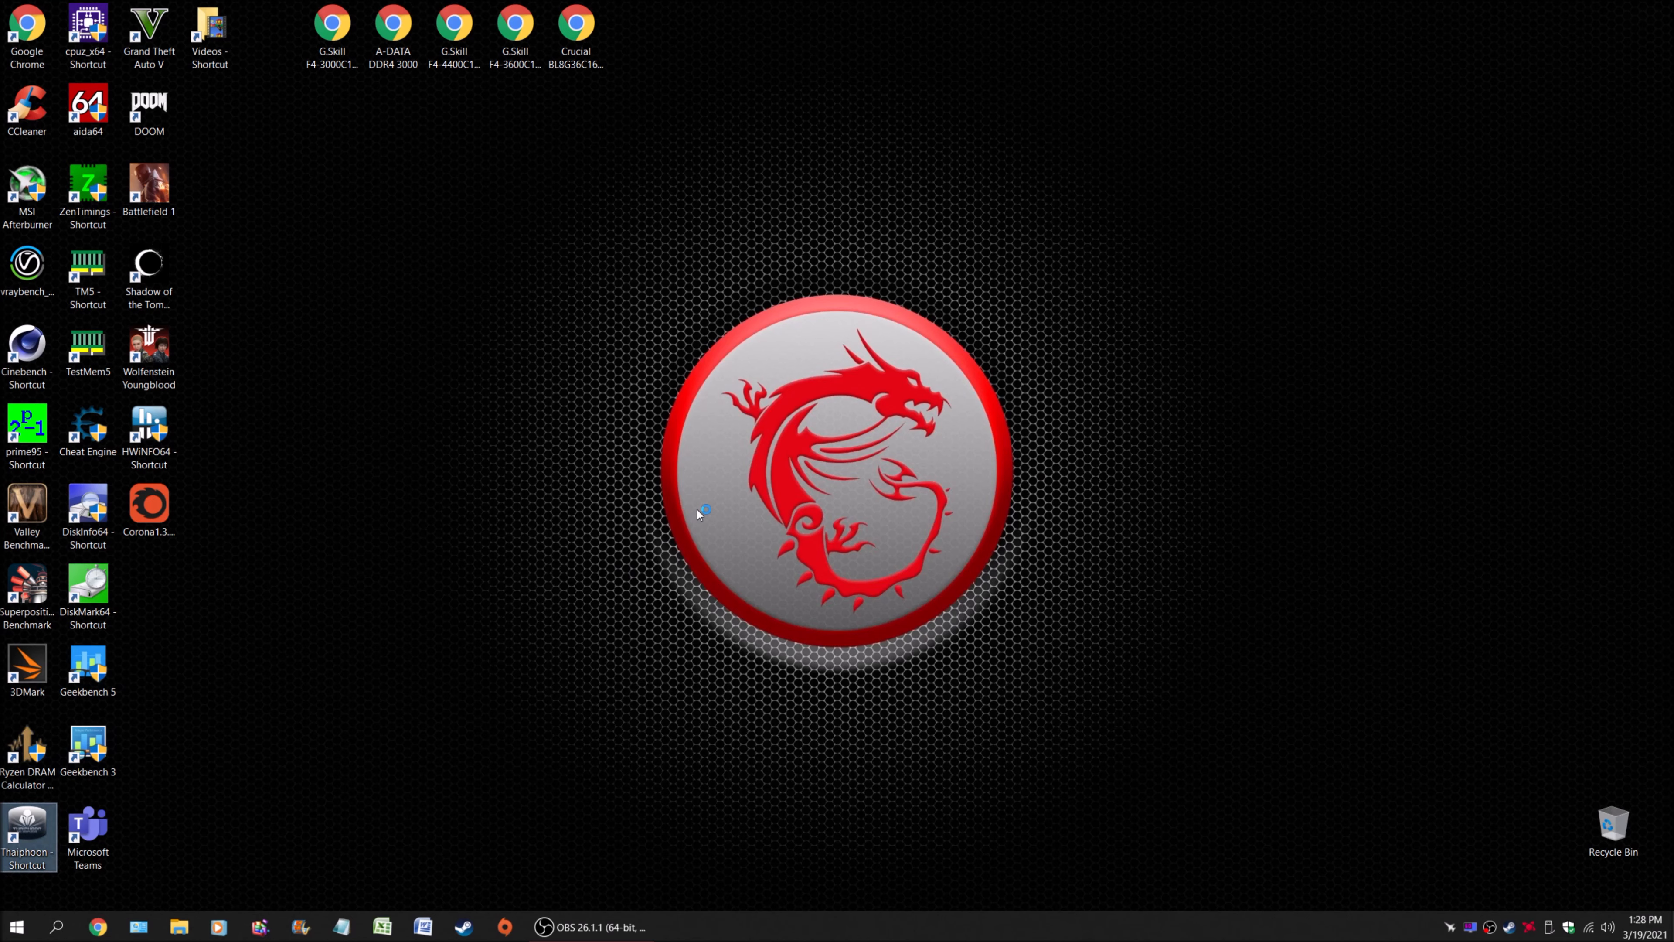
- Launch Thaiphoon Burner and read the SPD of the module on SMBus #0 at 52h
double_click(27, 835)
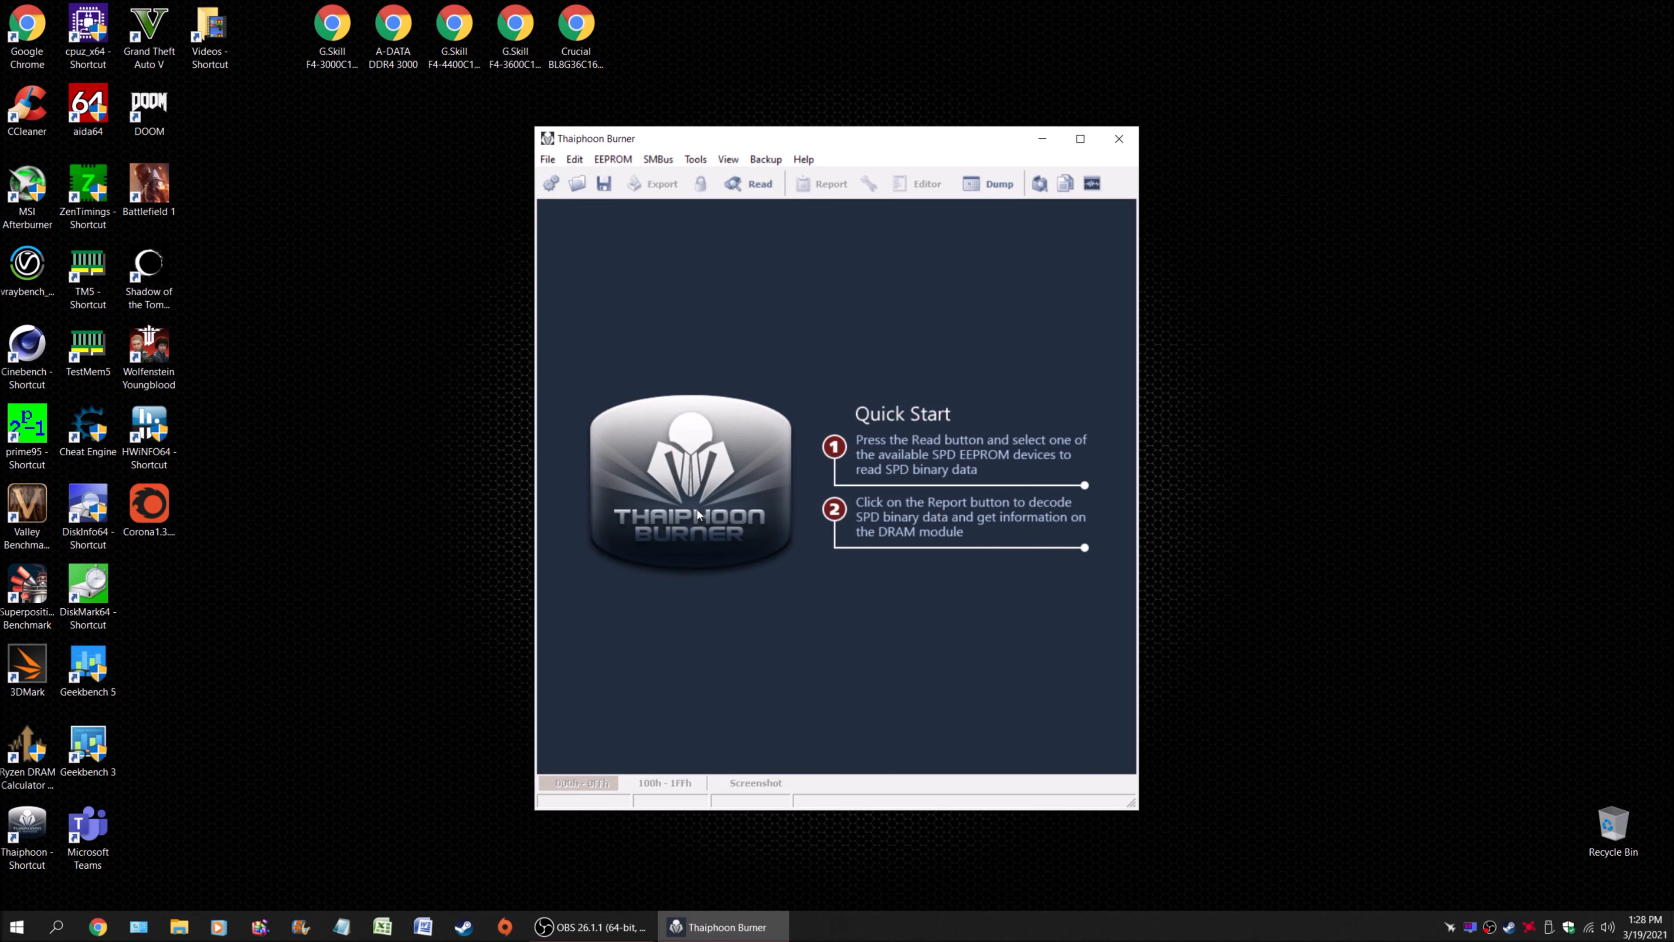
left_click(760, 182)
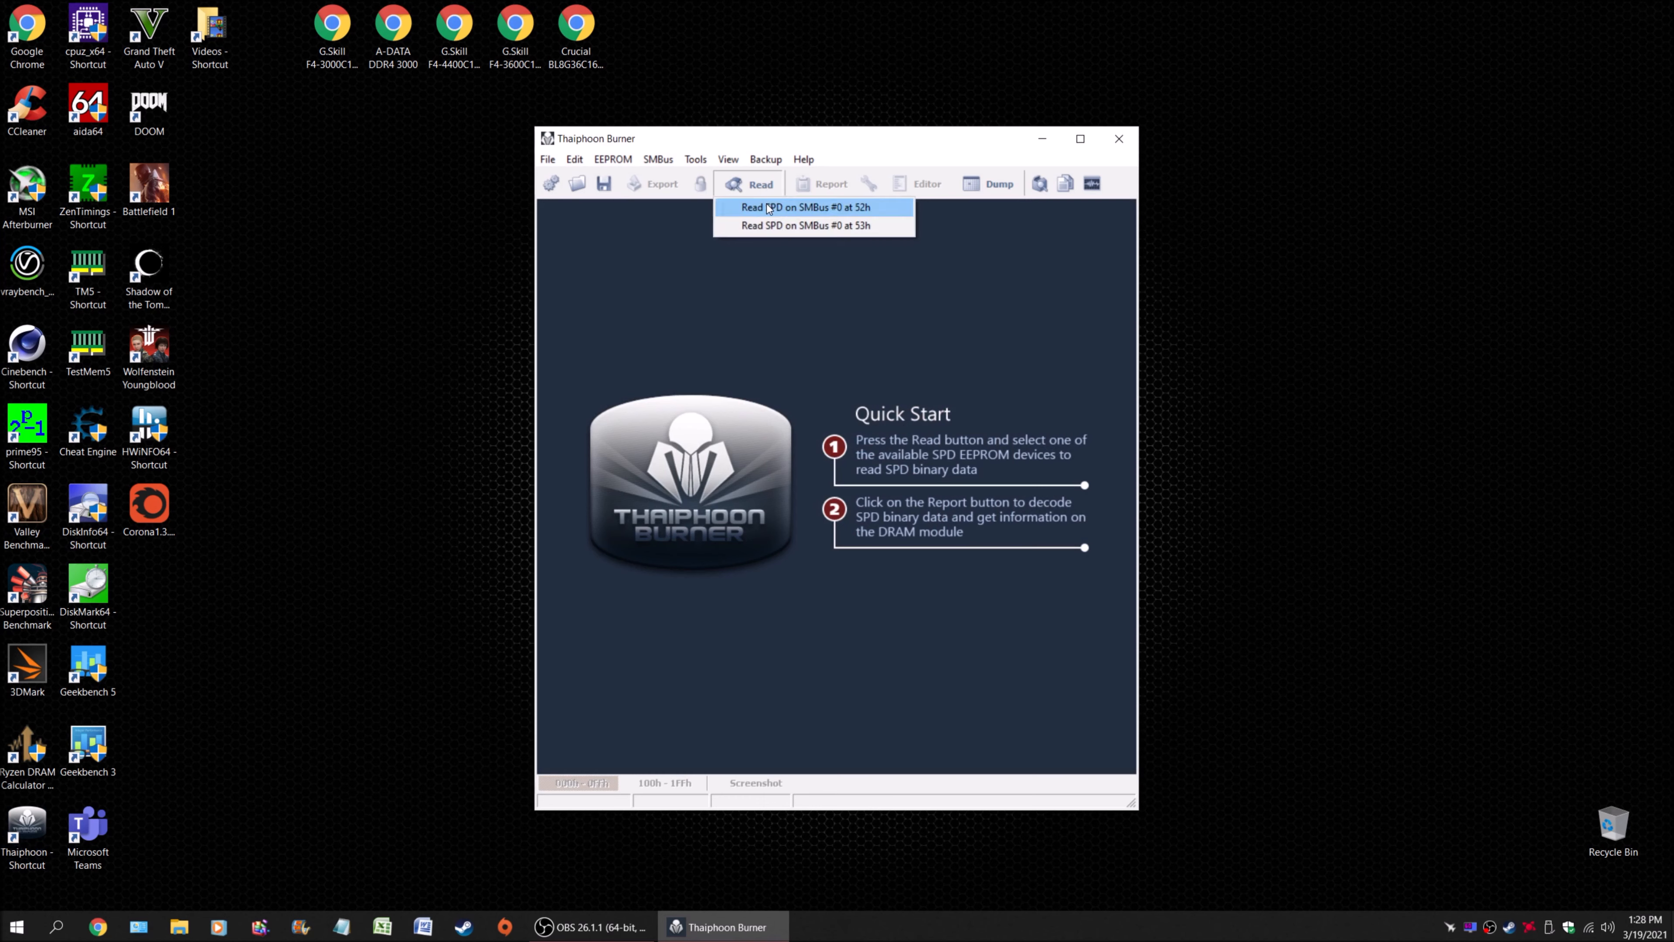
left_click(806, 207)
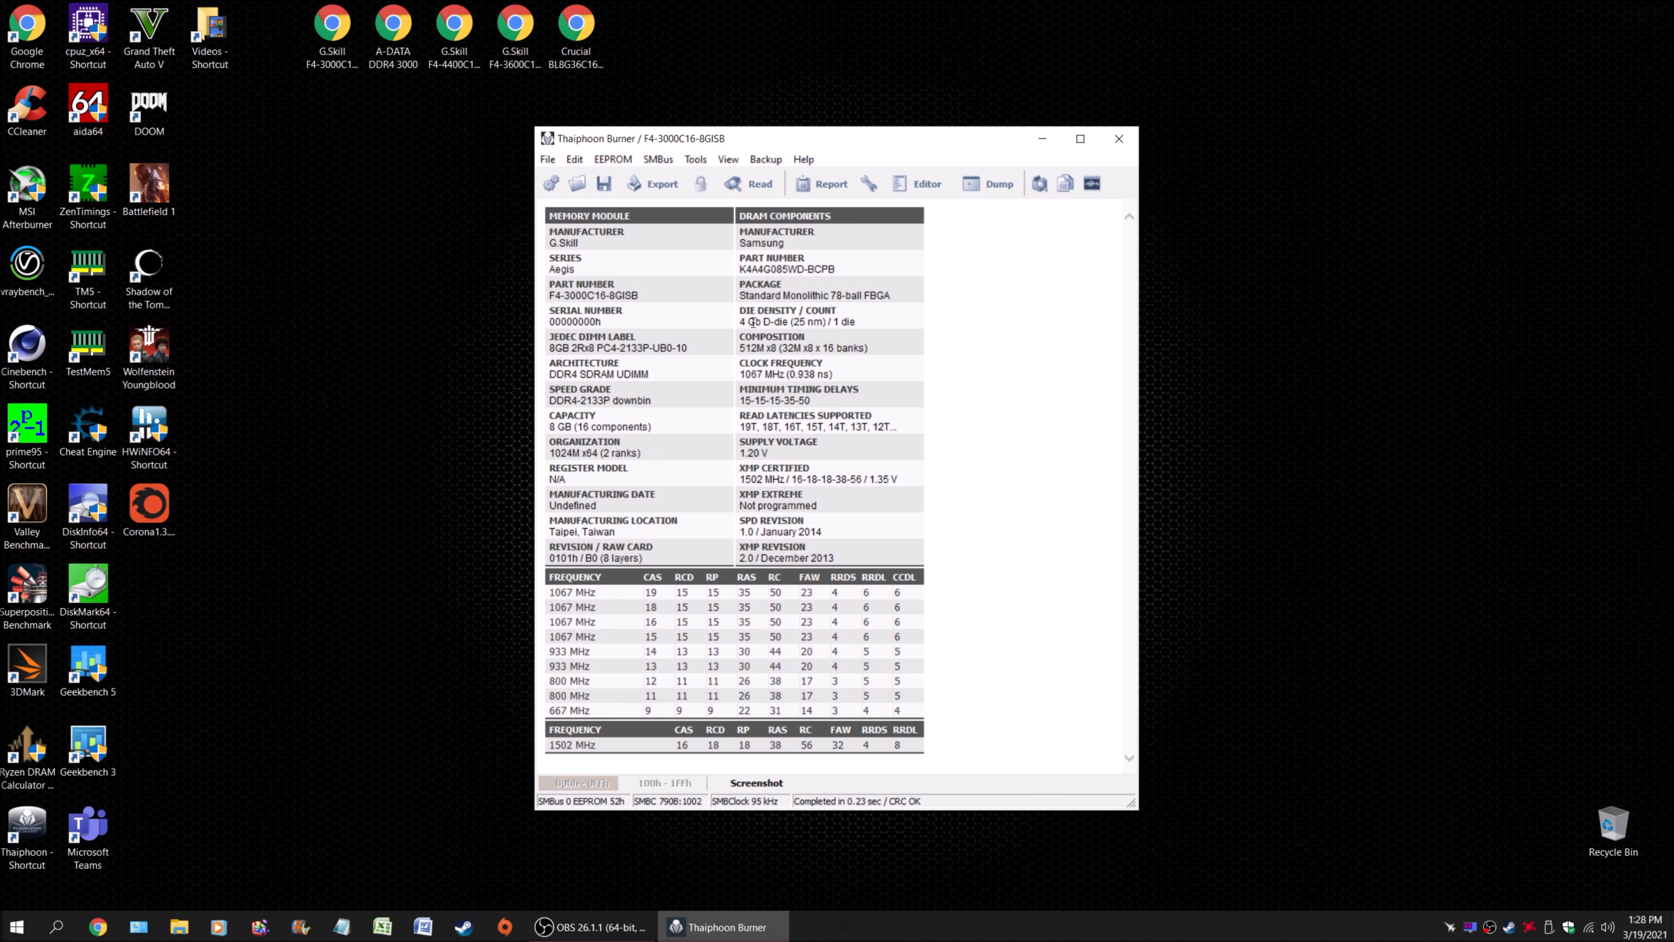
mouse_move(818, 336)
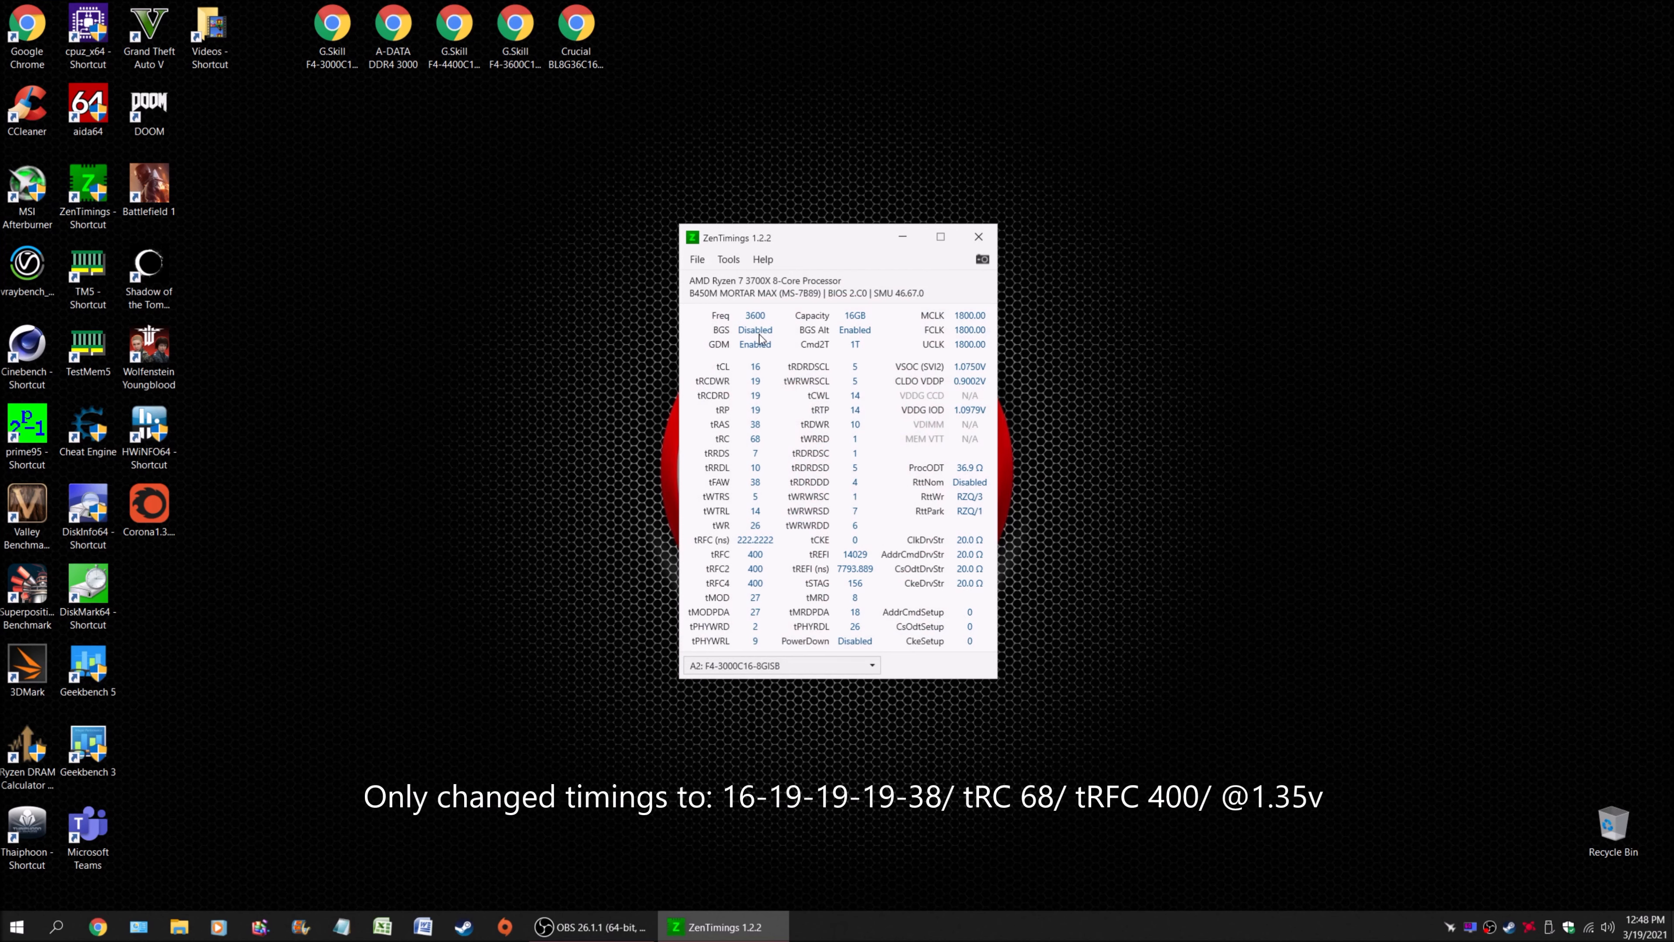
mouse_move(762, 451)
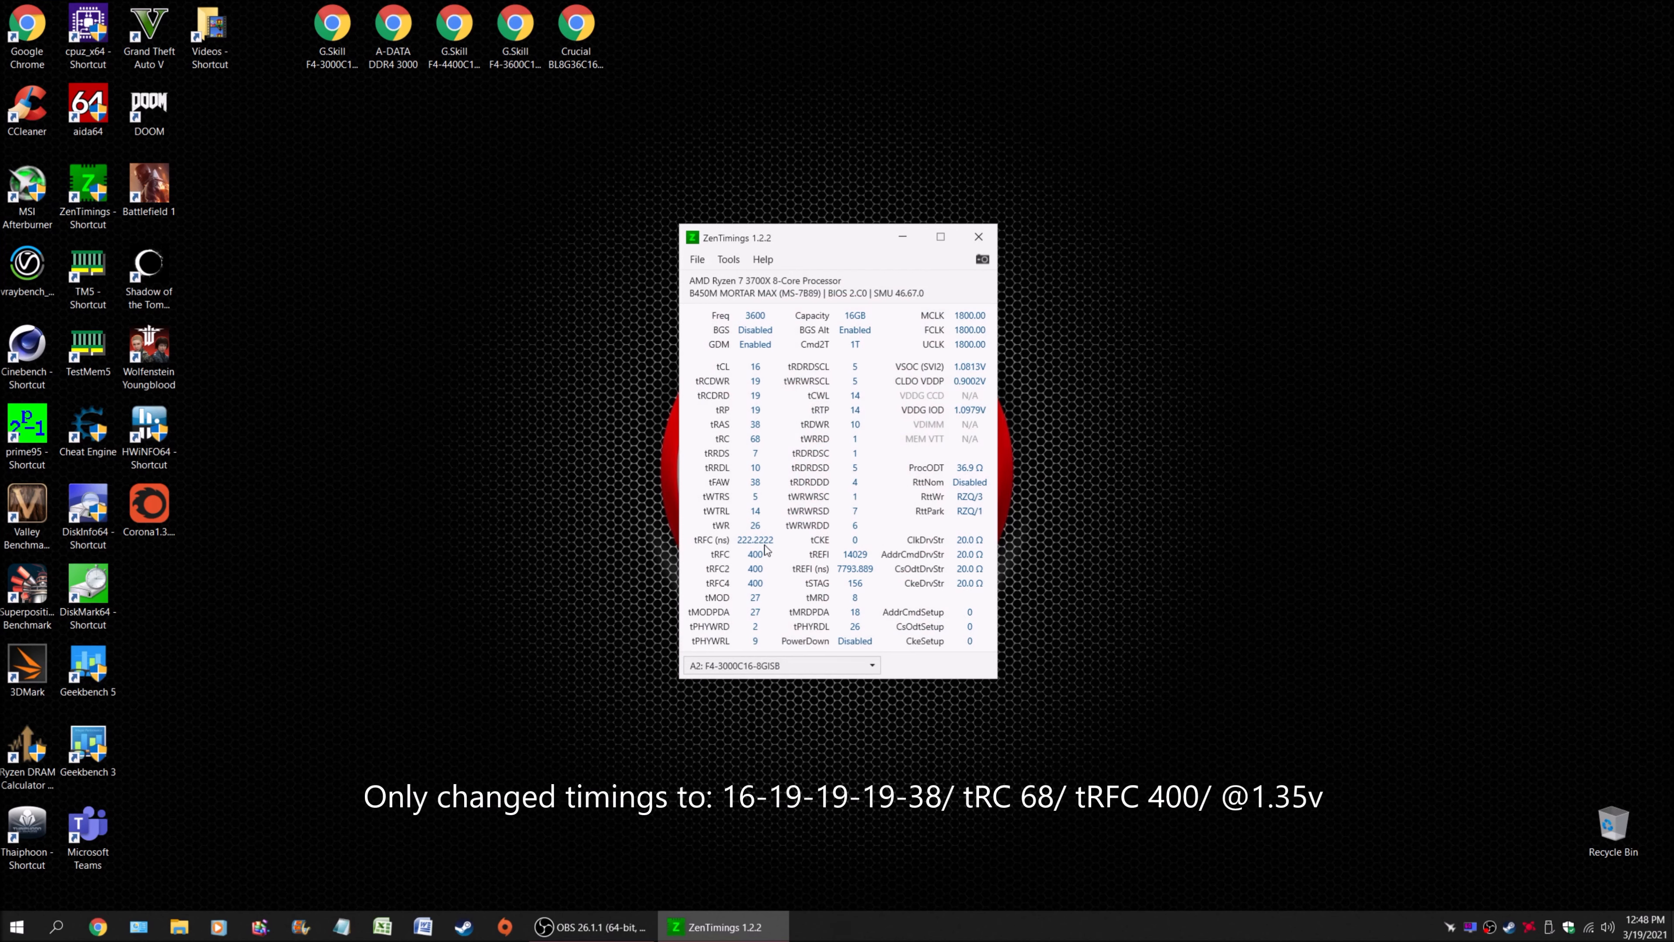
mouse_move(760, 638)
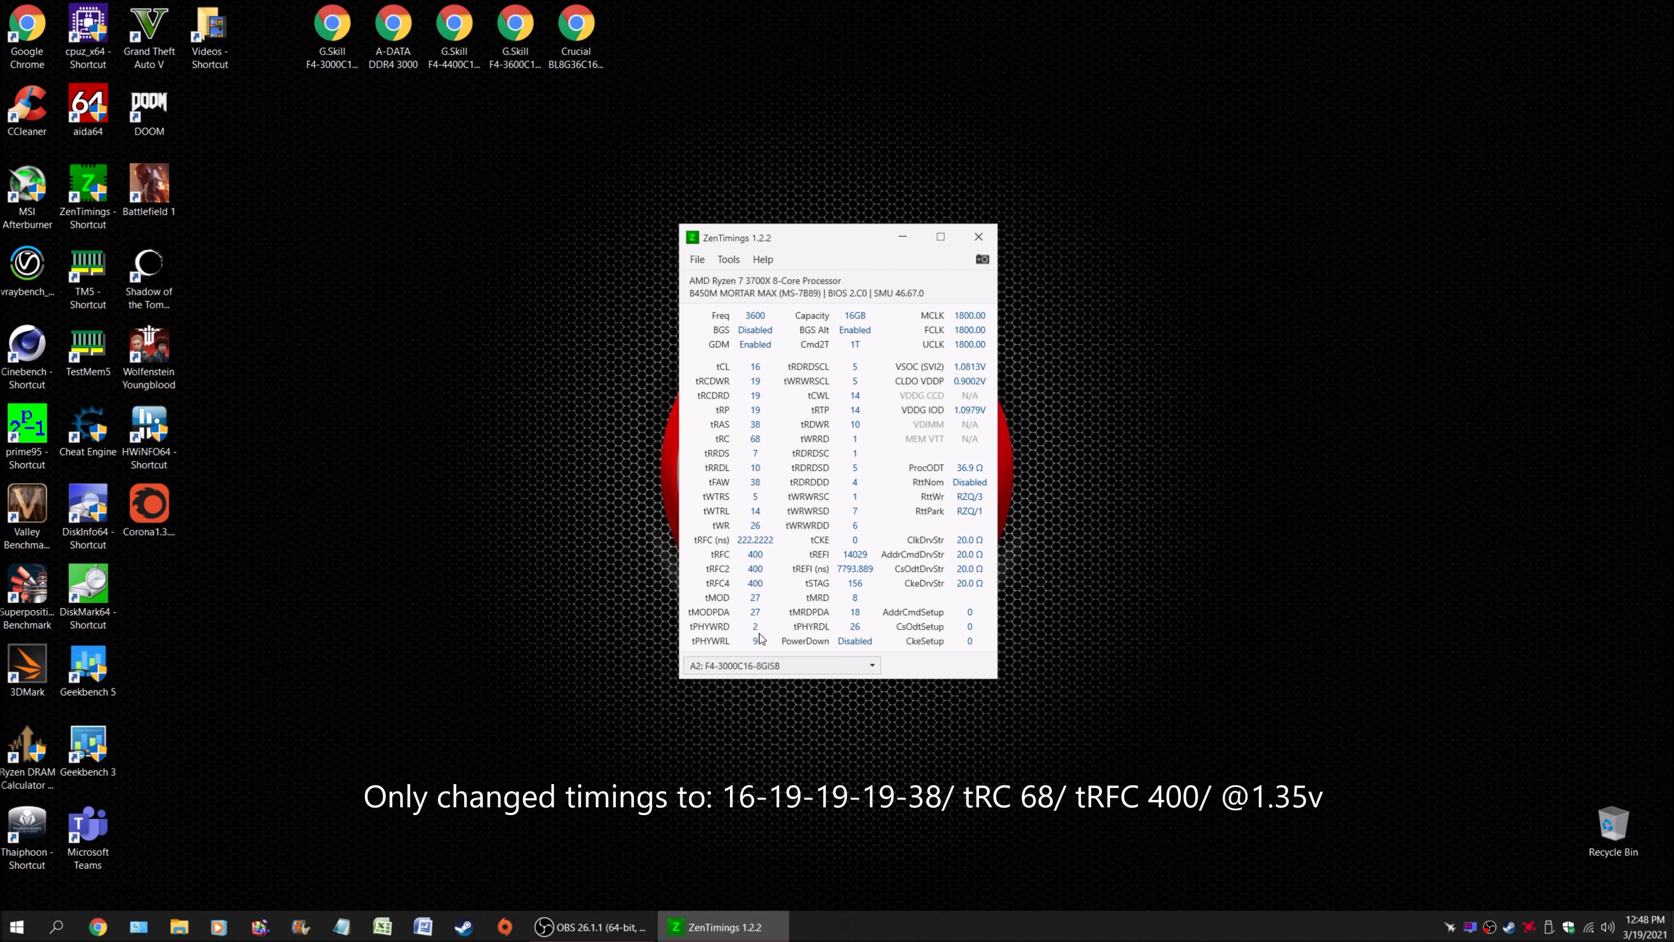
mouse_move(975, 579)
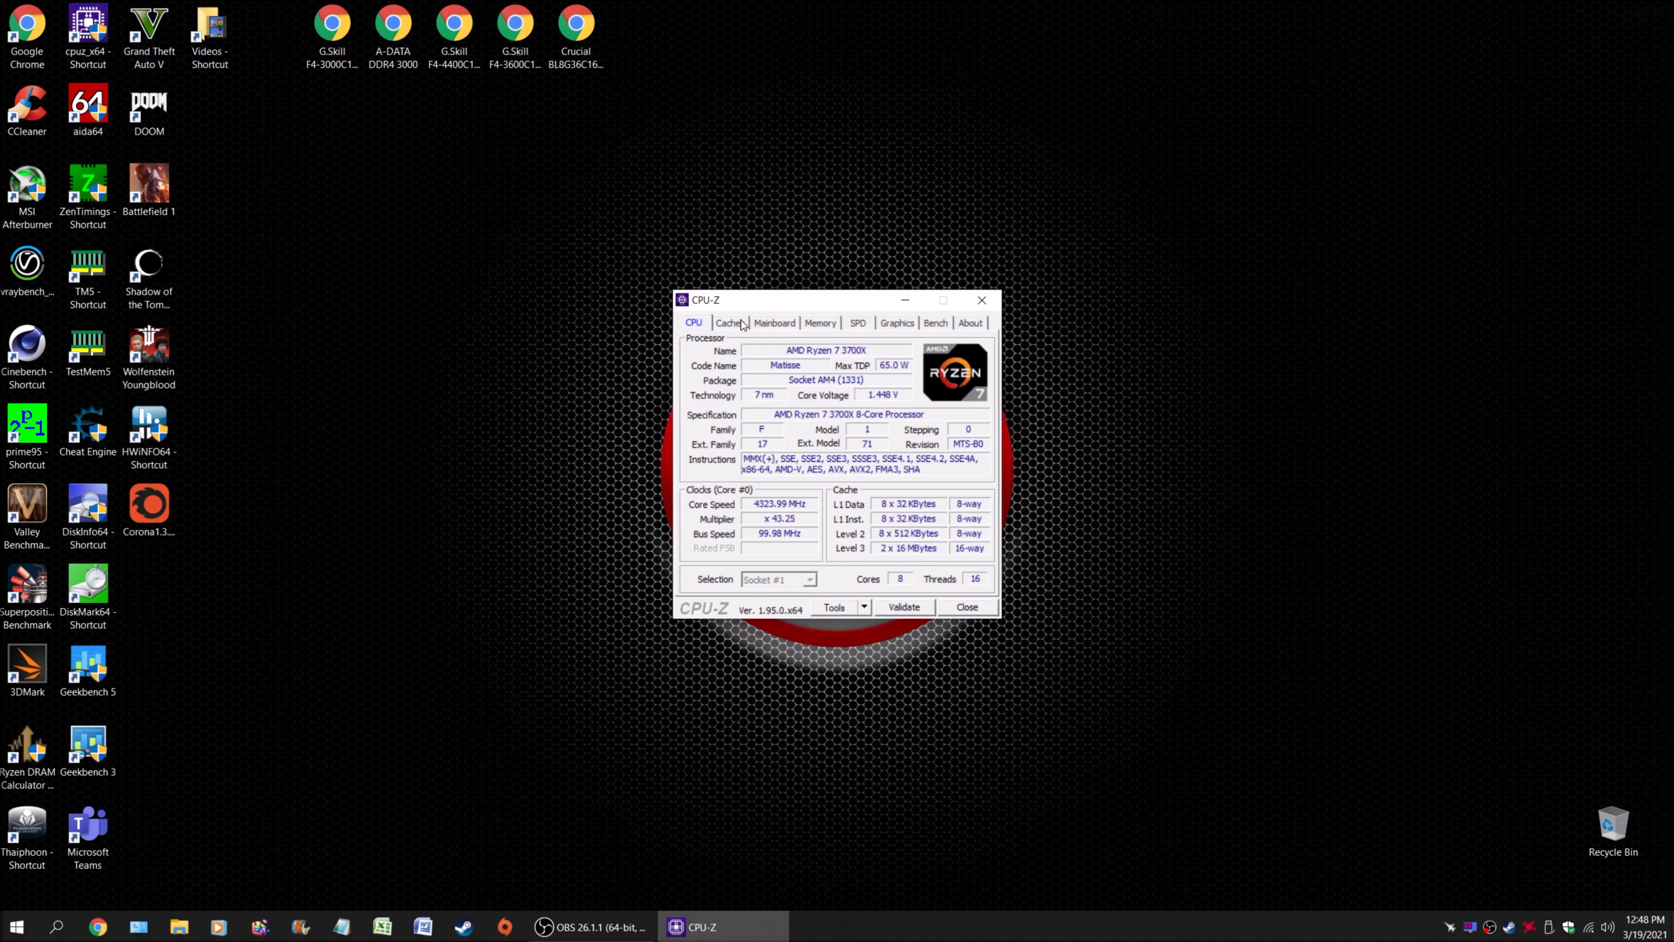
- Review the Mainboard and Memory details (DDR4 dual channel 16-19-19-38 1T), then close CPU-Z
left_click(774, 323)
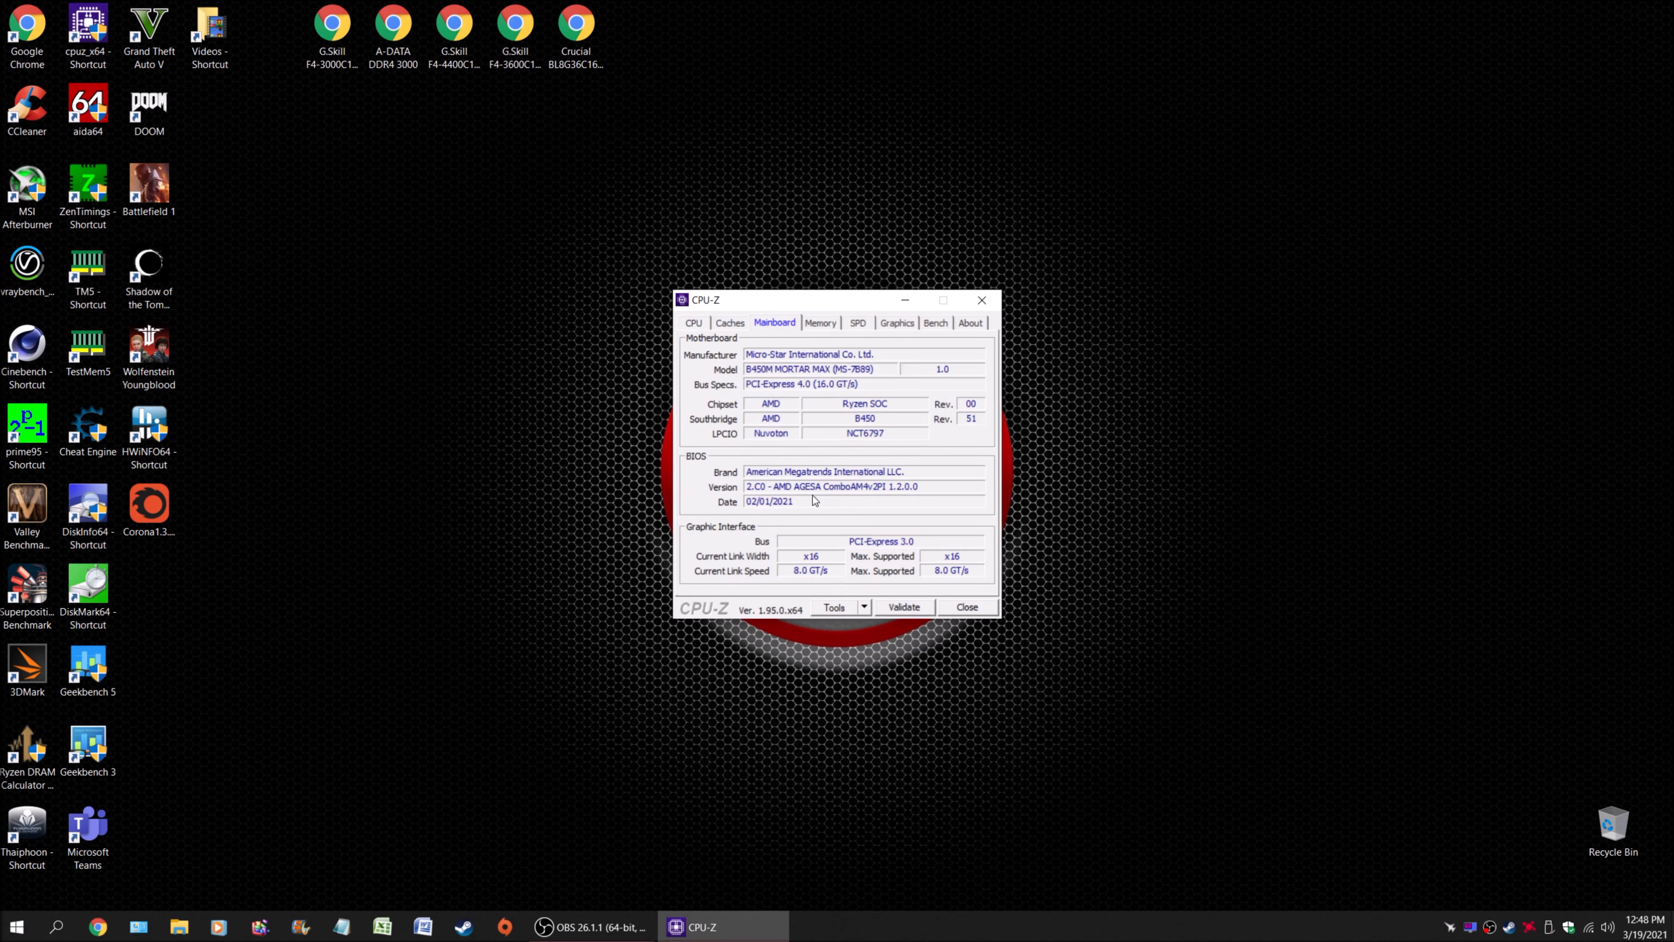
left_click(820, 323)
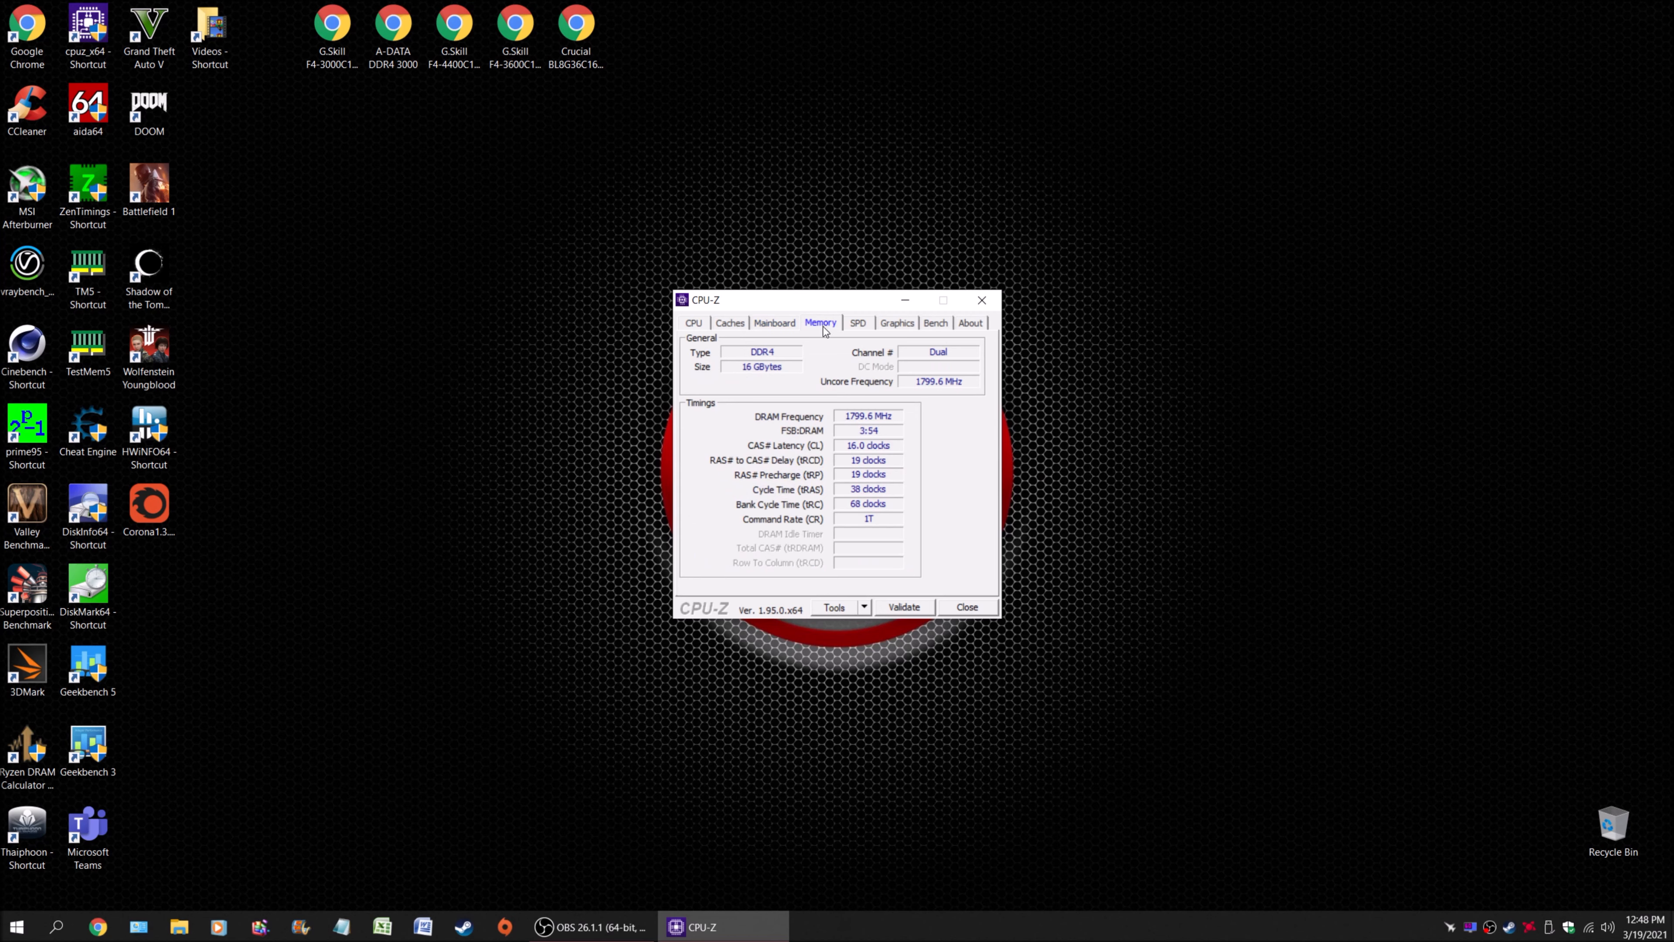
mouse_move(893, 562)
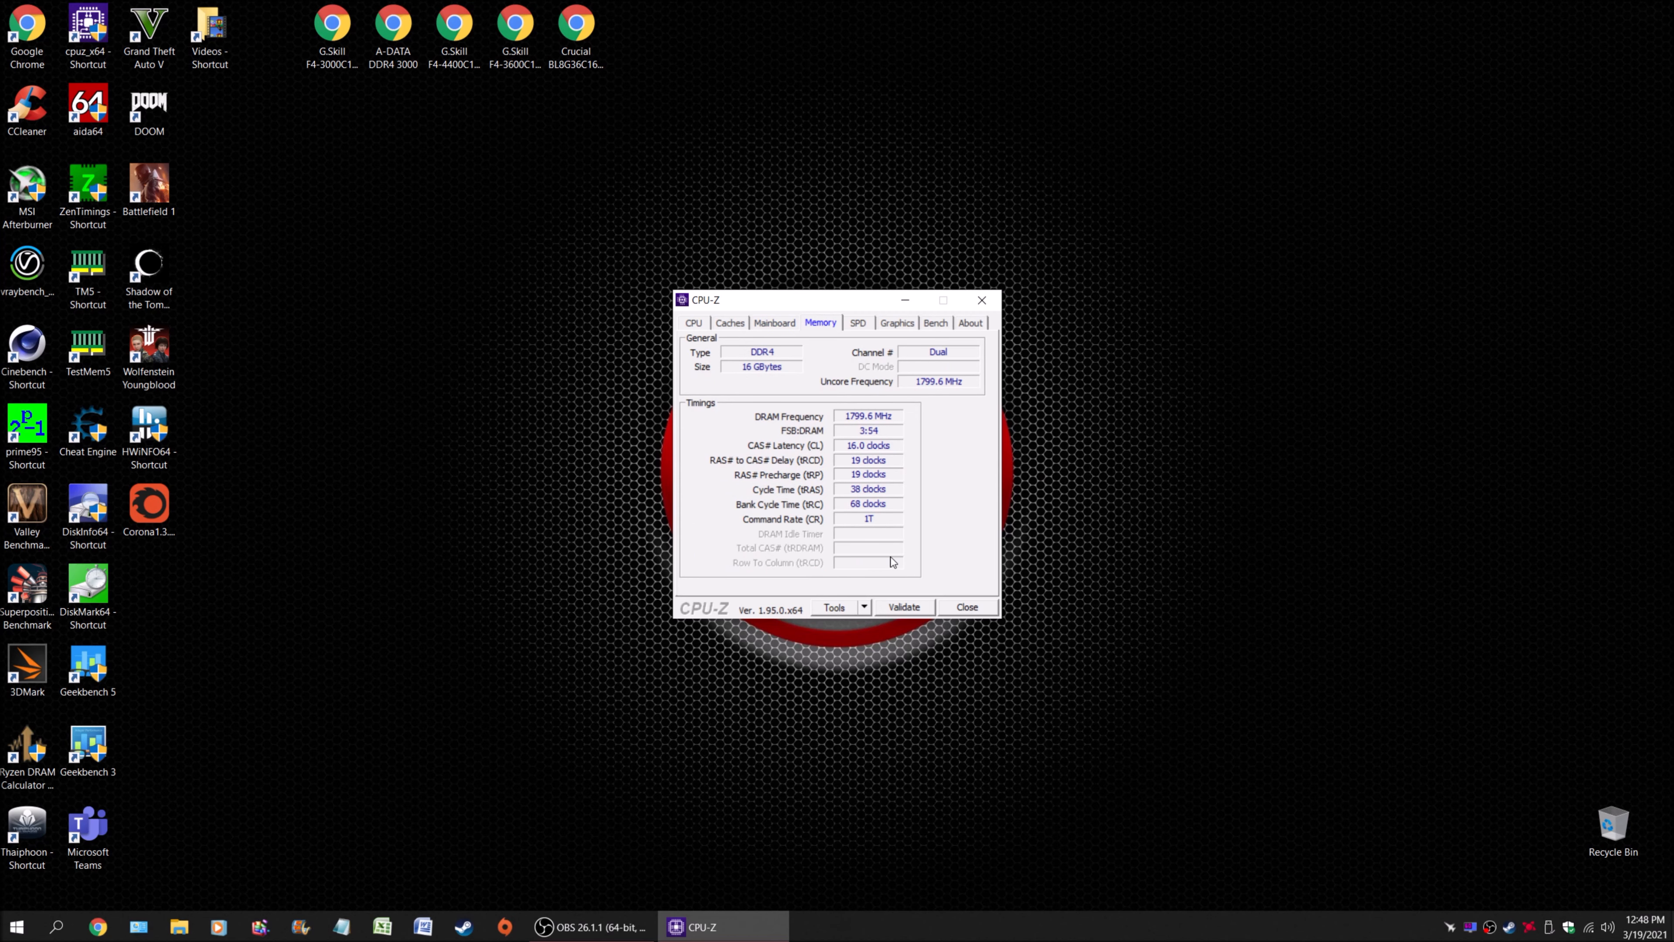
left_click(966, 606)
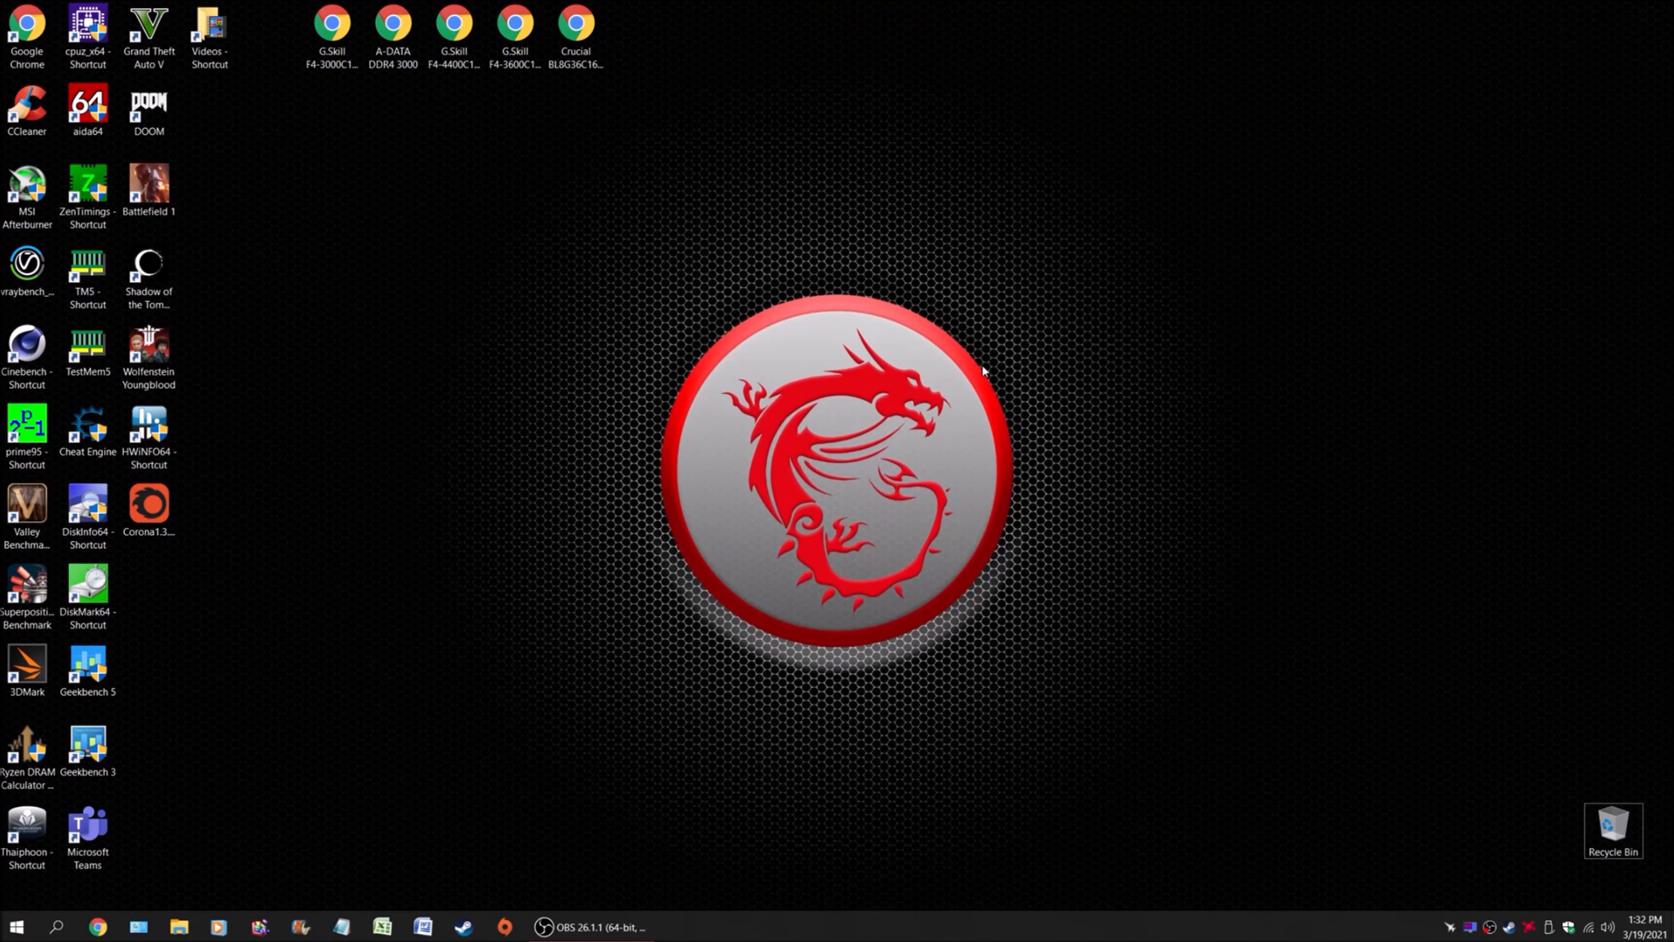
- Launch AIDA64 and pick out the Ryzen 7 3700X DDR4-3600 memory read result
left_click(87, 110)
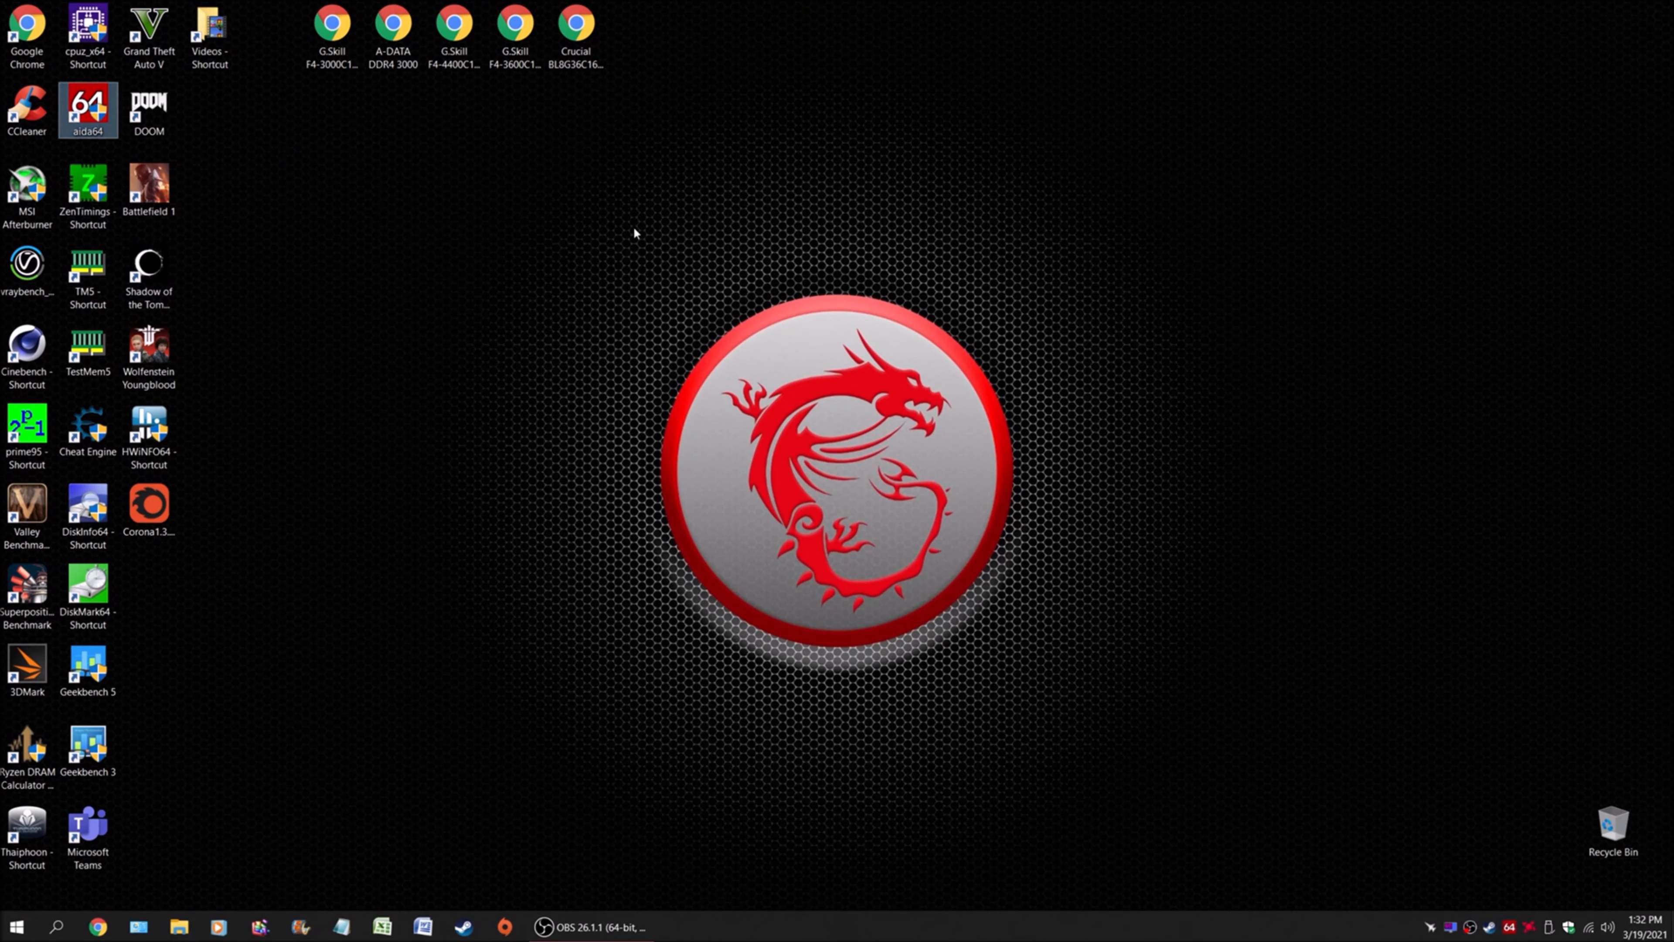
double_click(87, 110)
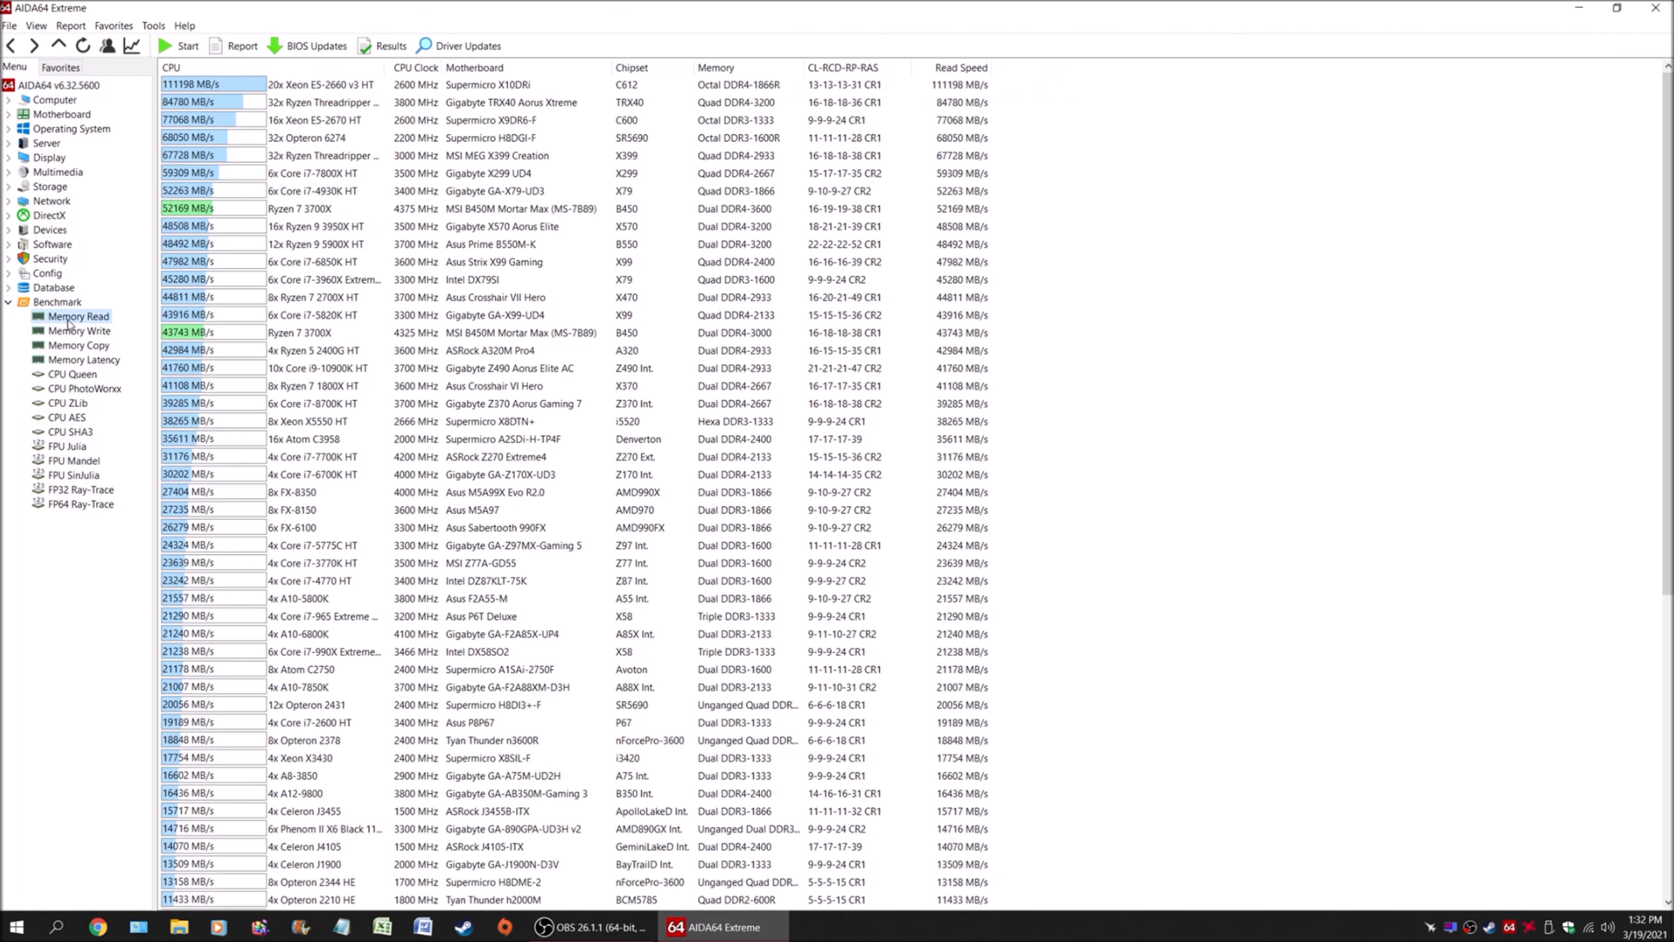
left_click(320, 208)
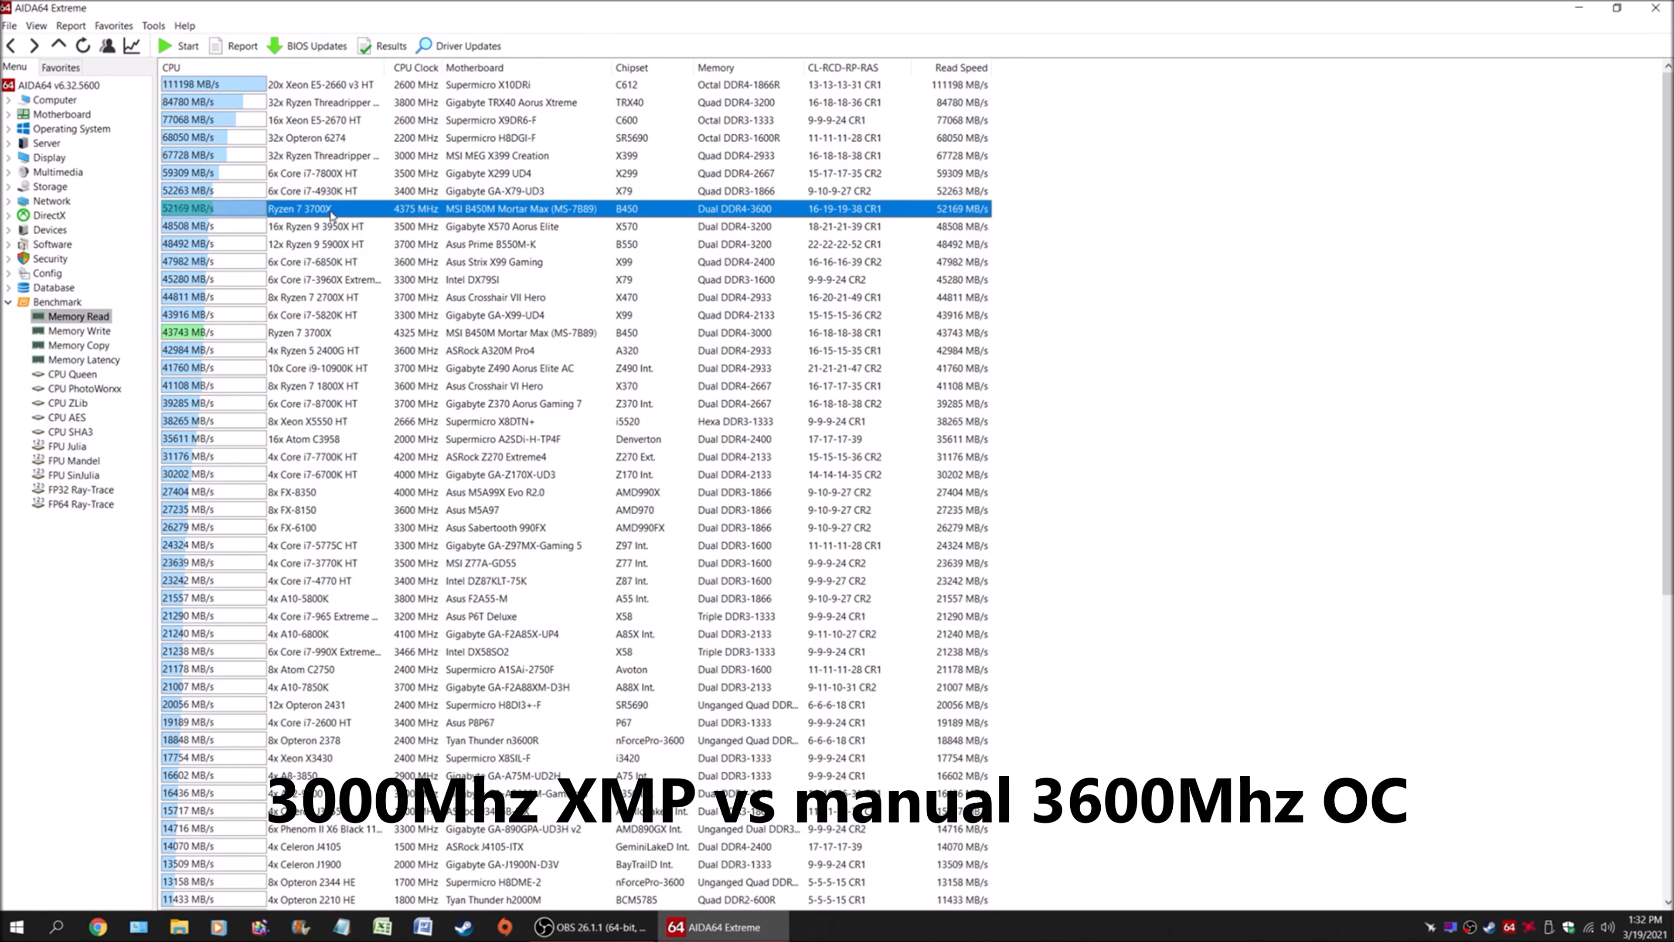
mouse_move(375, 235)
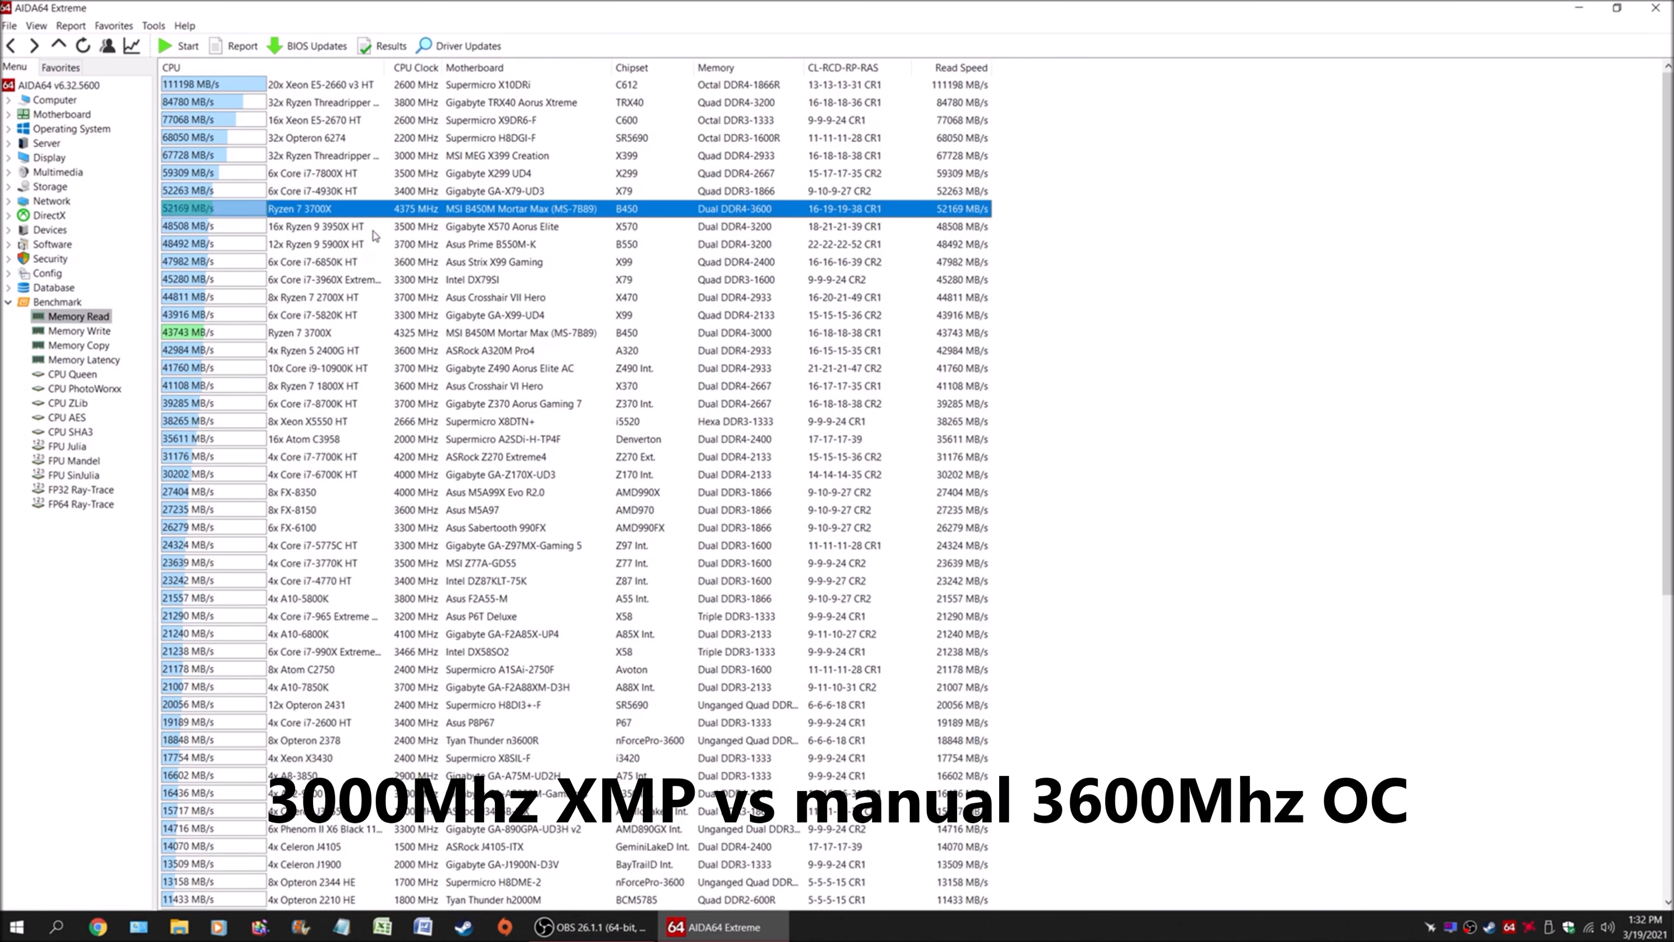
mouse_move(208, 339)
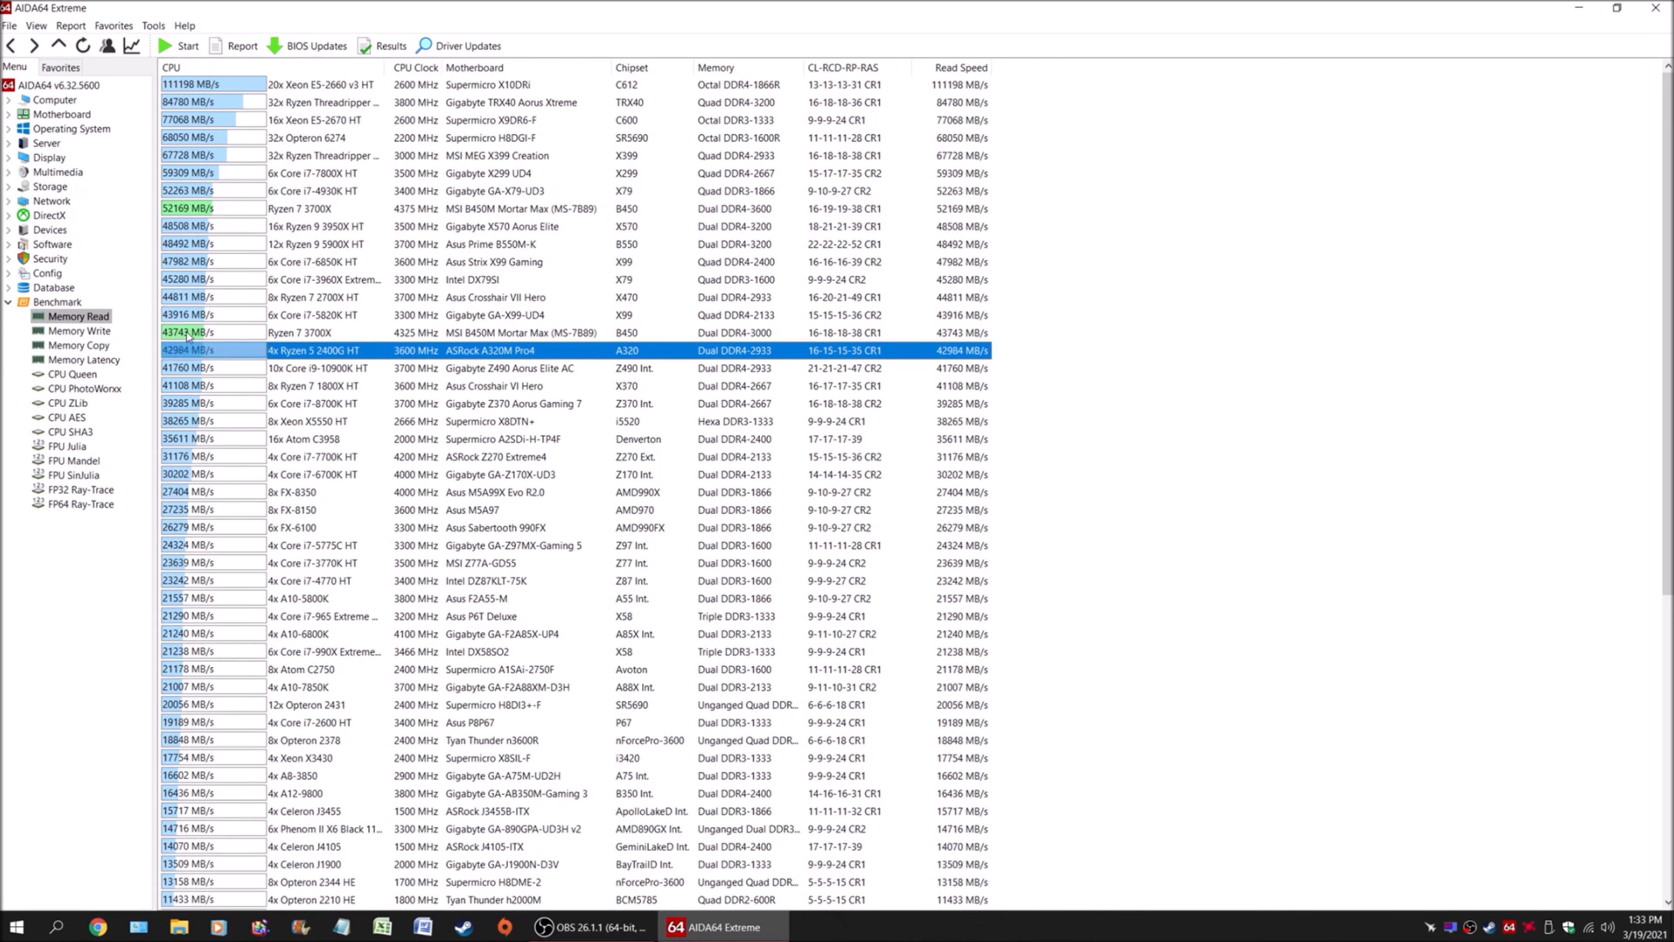
mouse_move(94, 331)
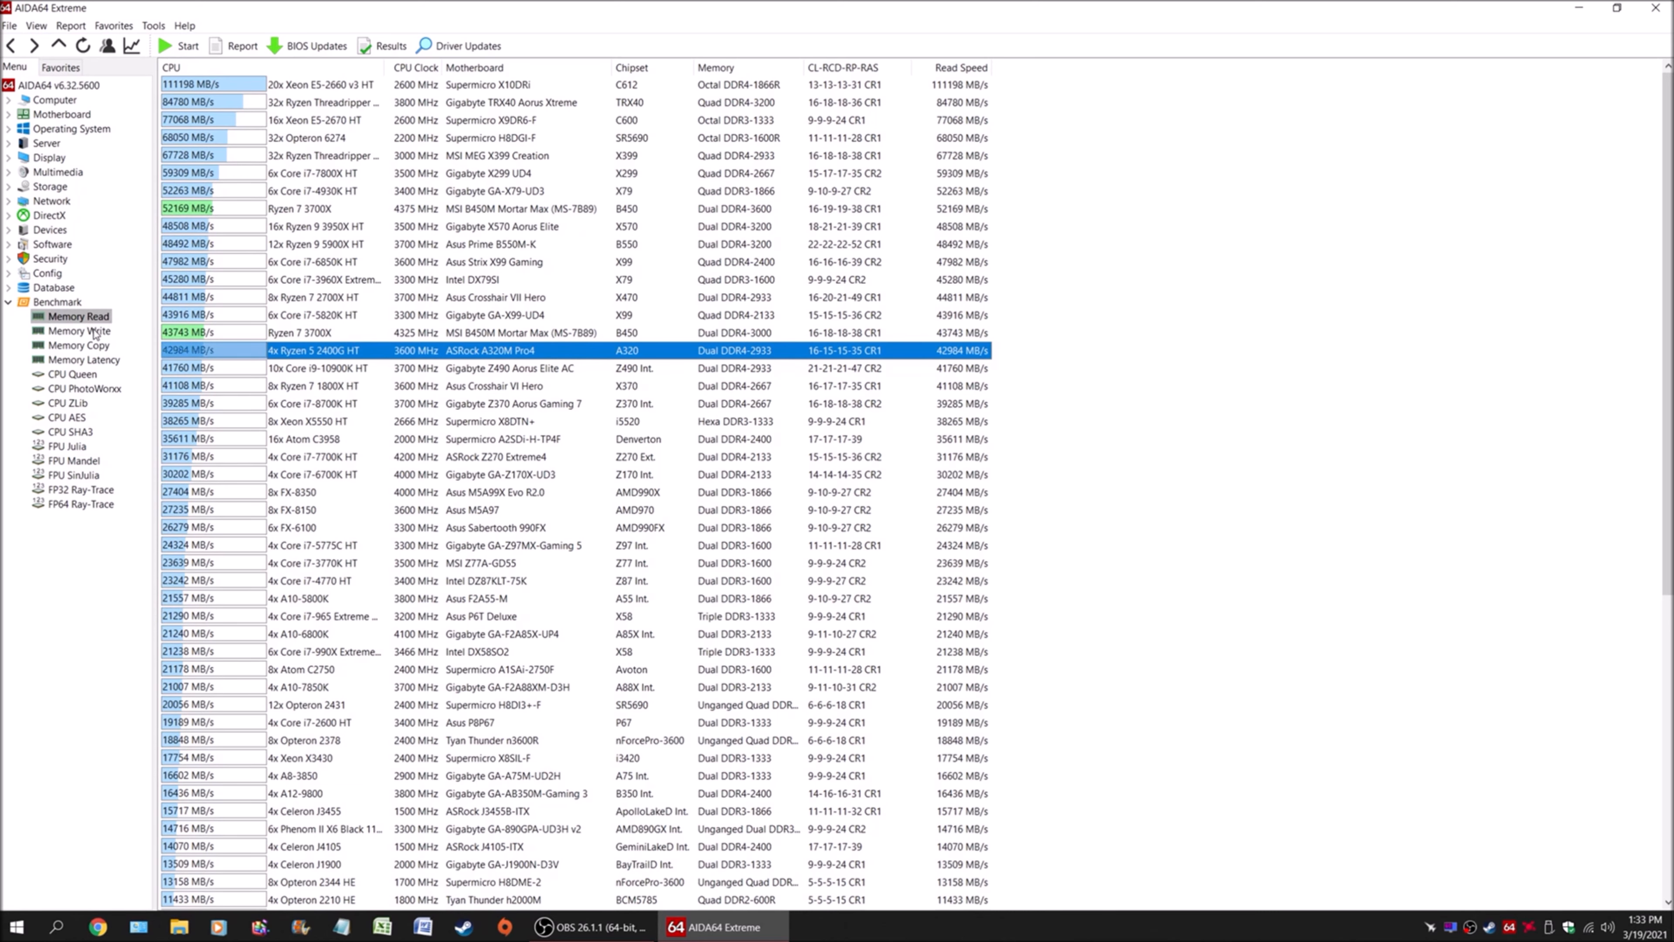
- Show the memory write and memory latency benchmark comparisons
left_click(77, 332)
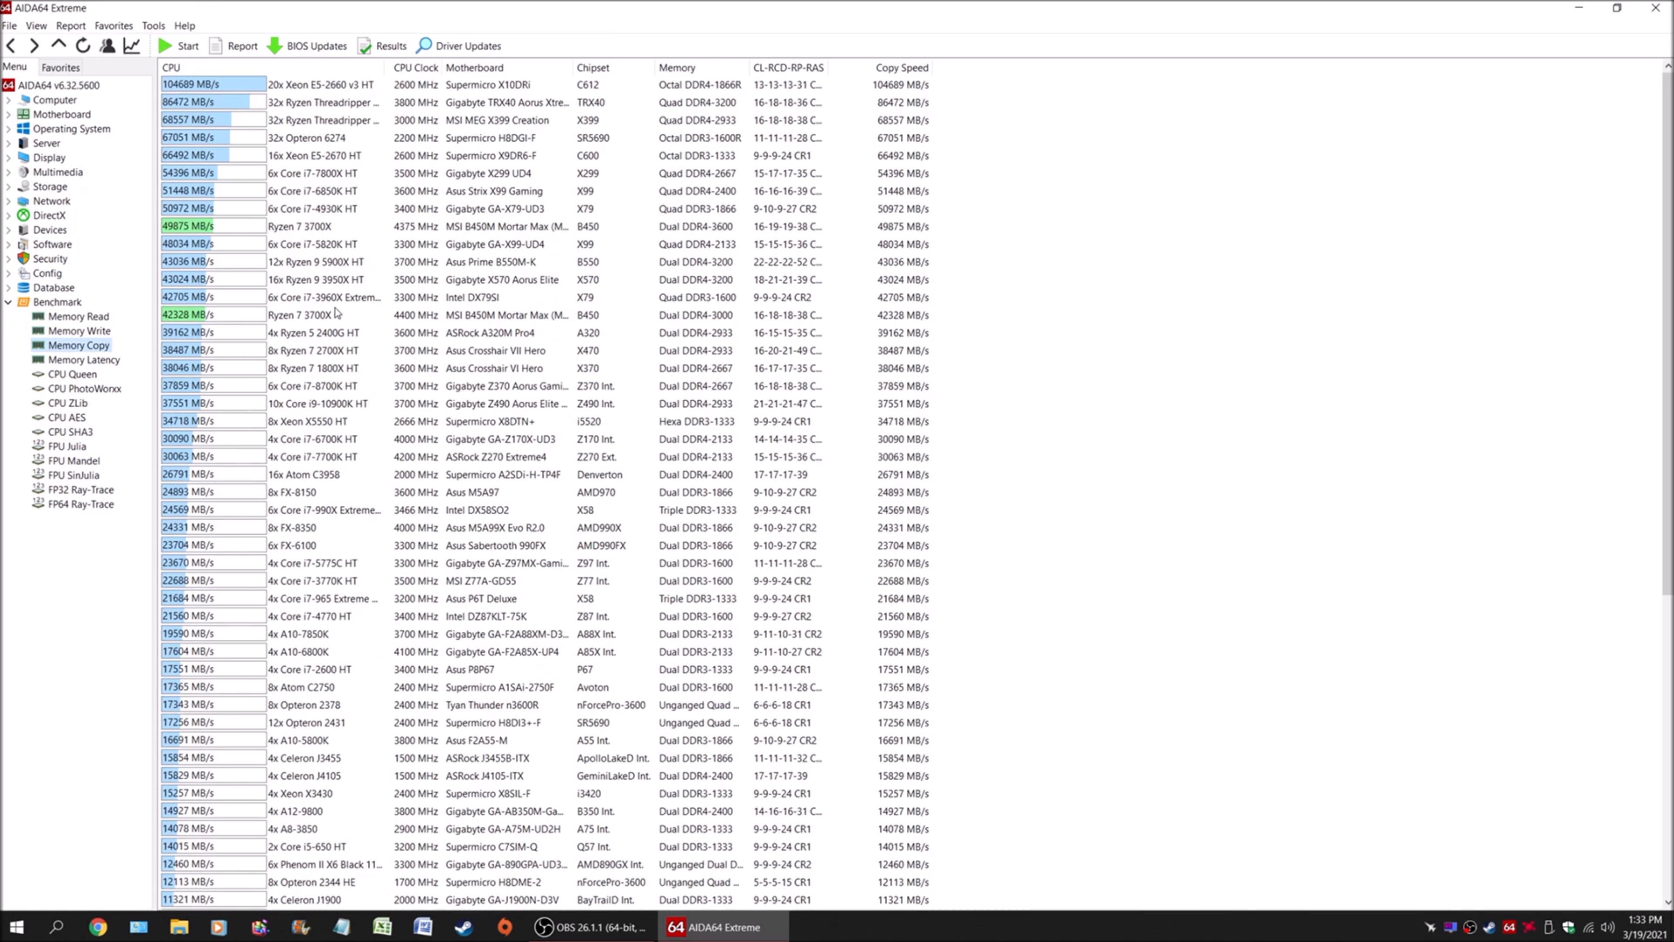
mouse_move(766, 312)
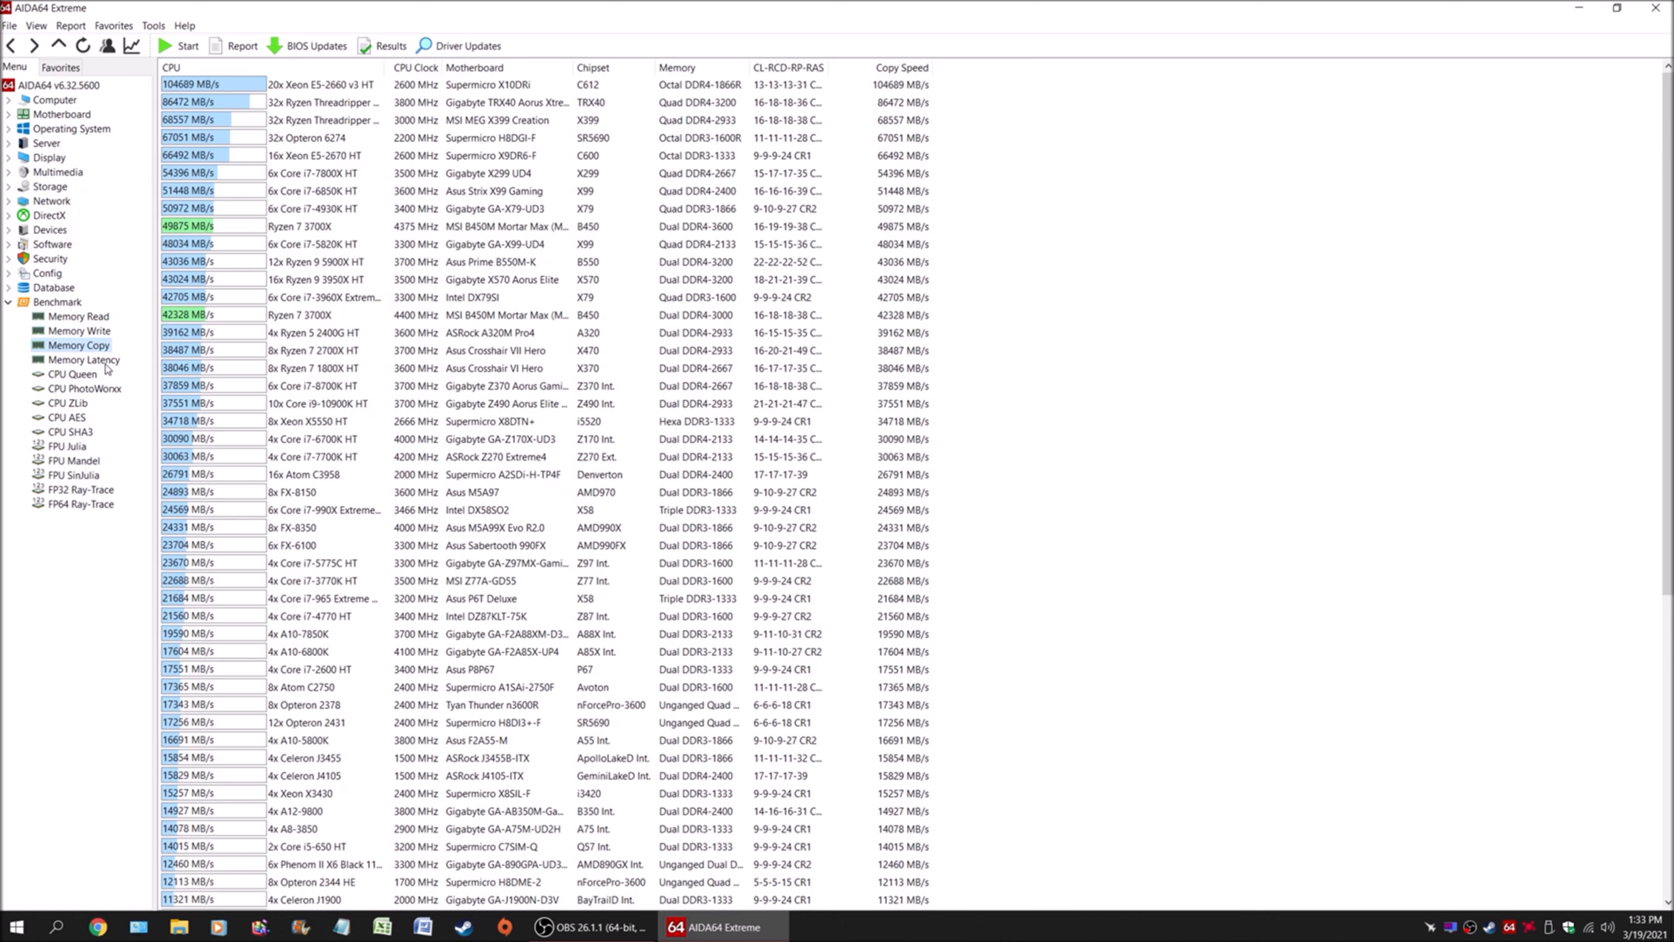
left_click(77, 361)
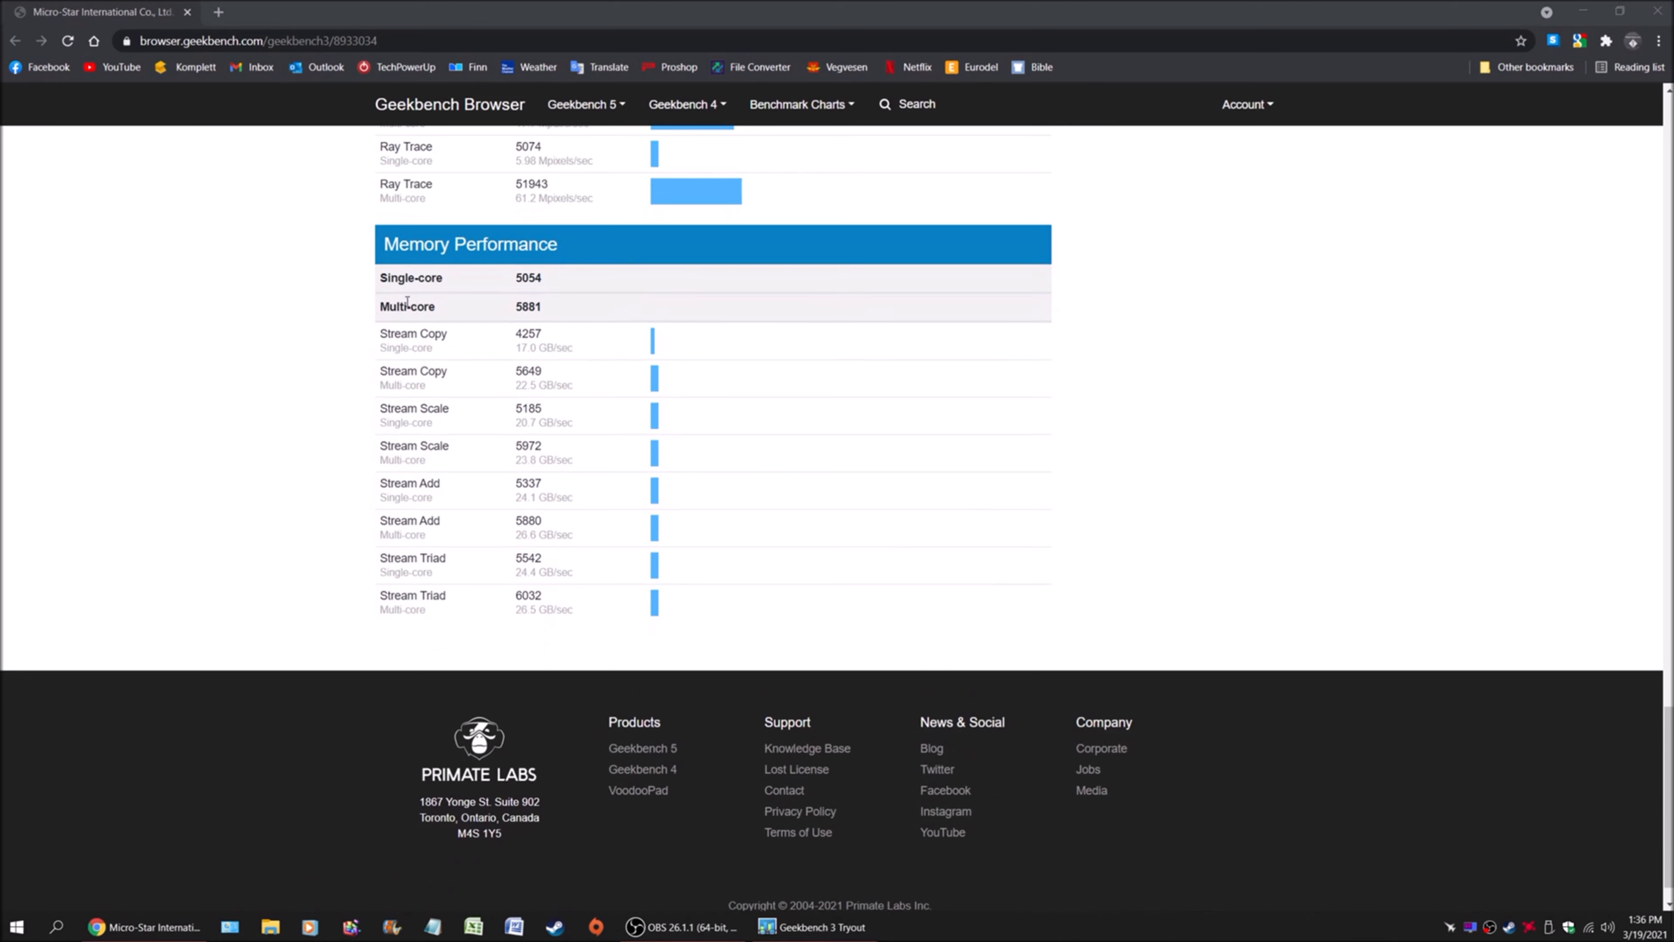
mouse_move(533, 276)
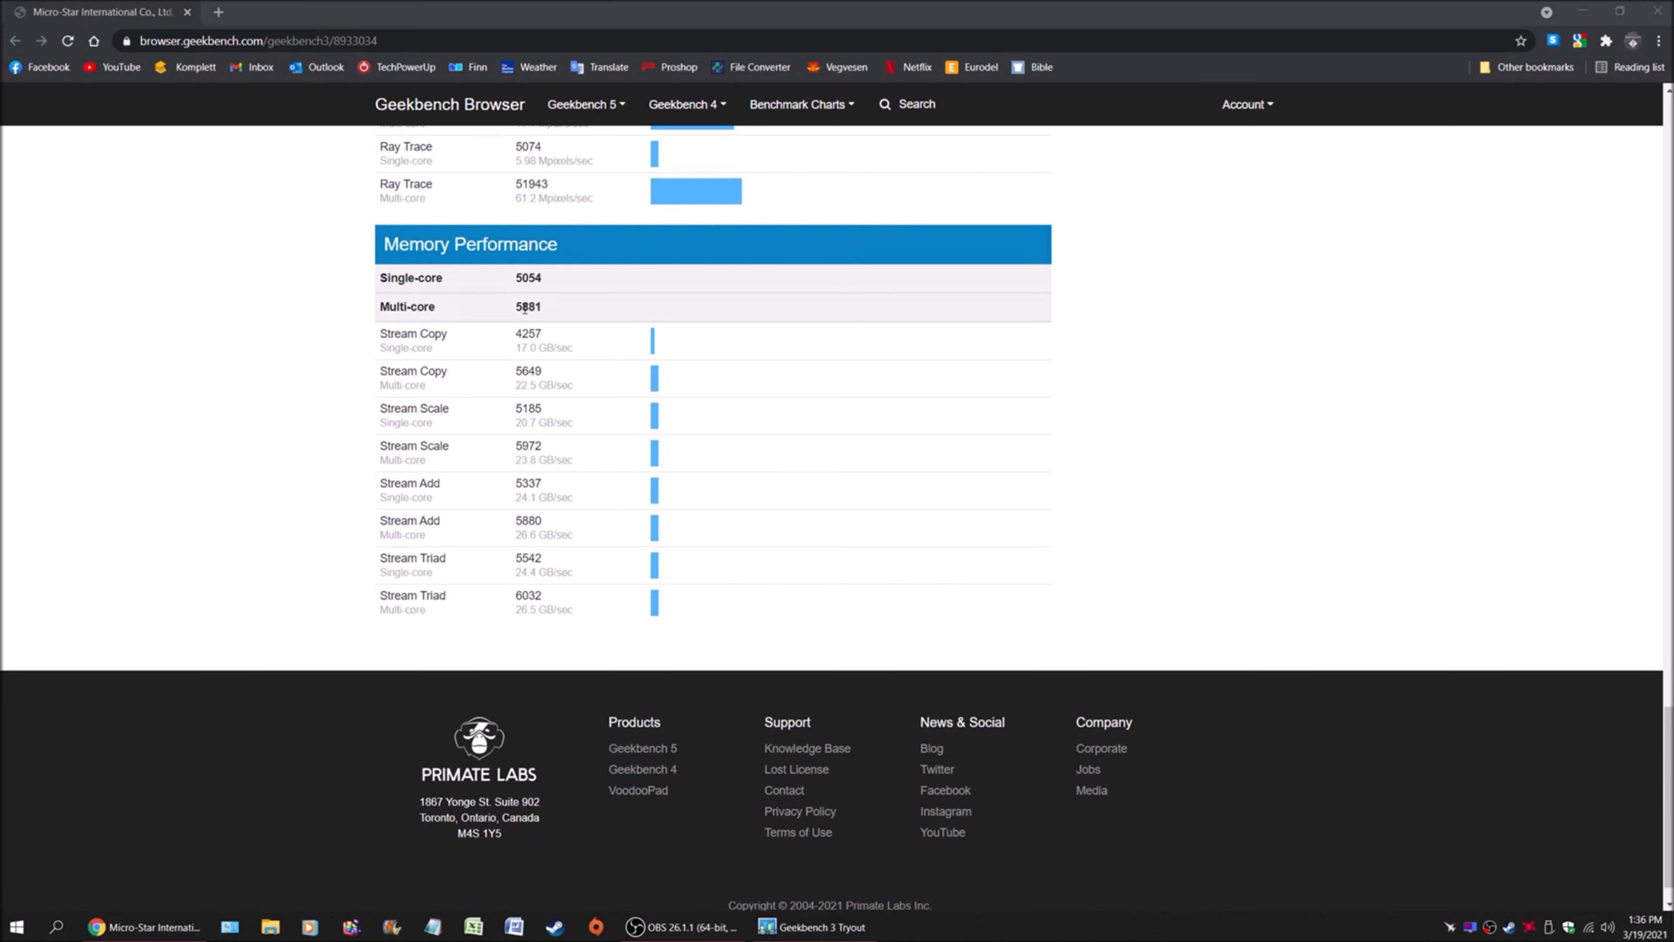
mouse_move(545, 311)
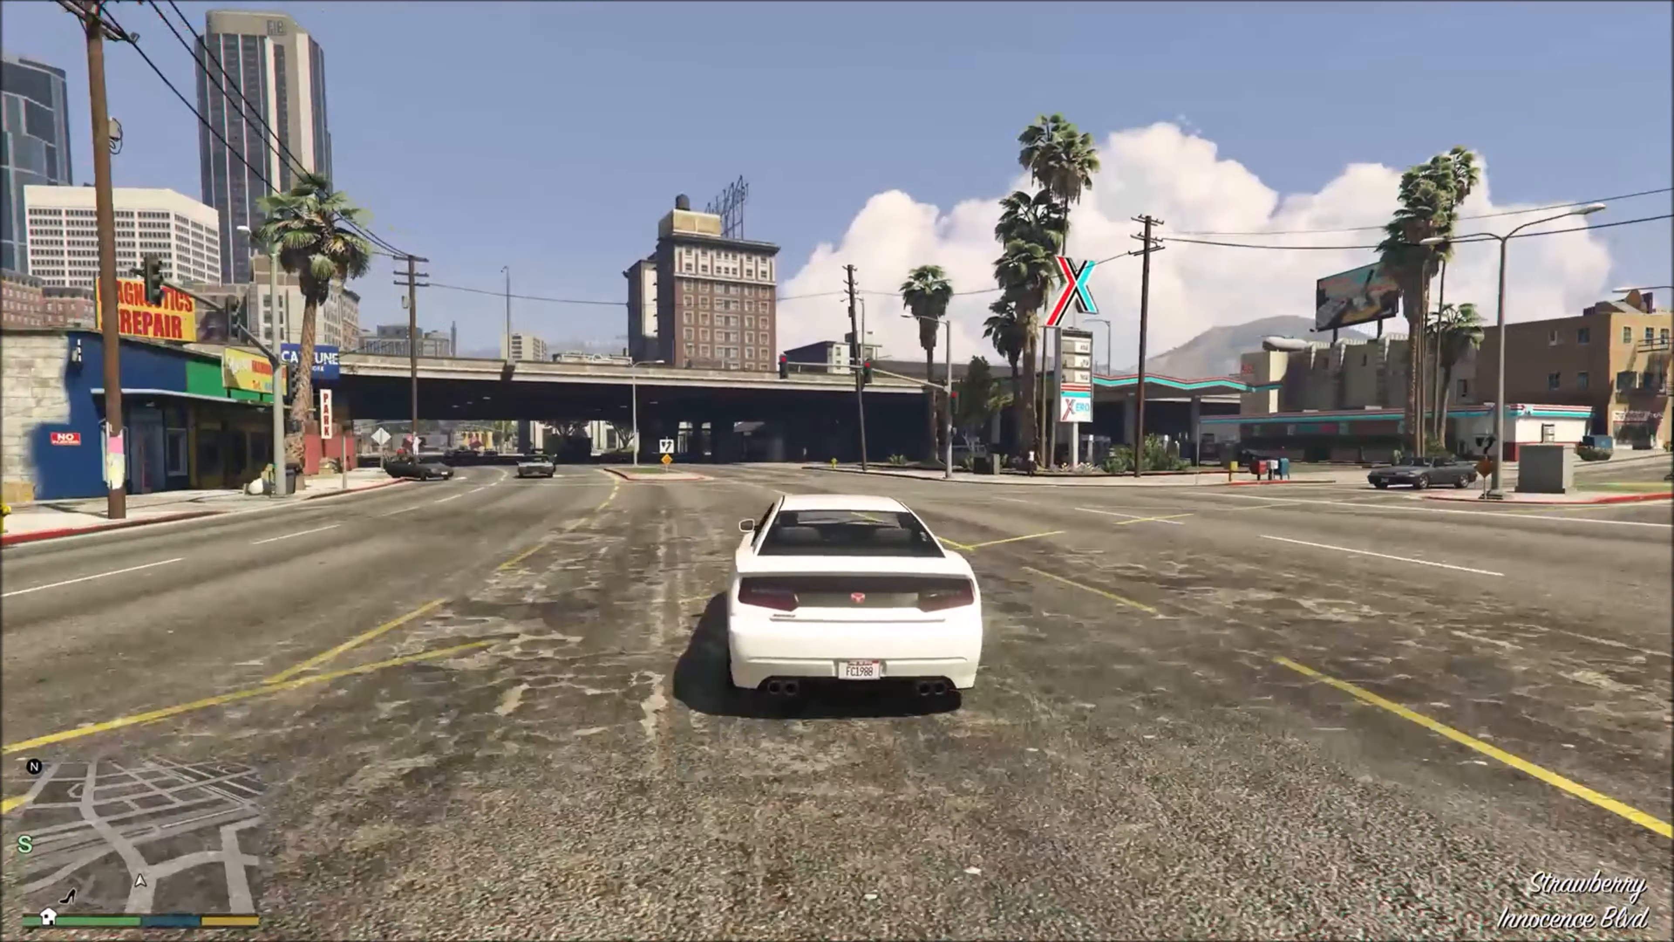
- Accelerate the white car forward with W to drive under the overpass
key("w")
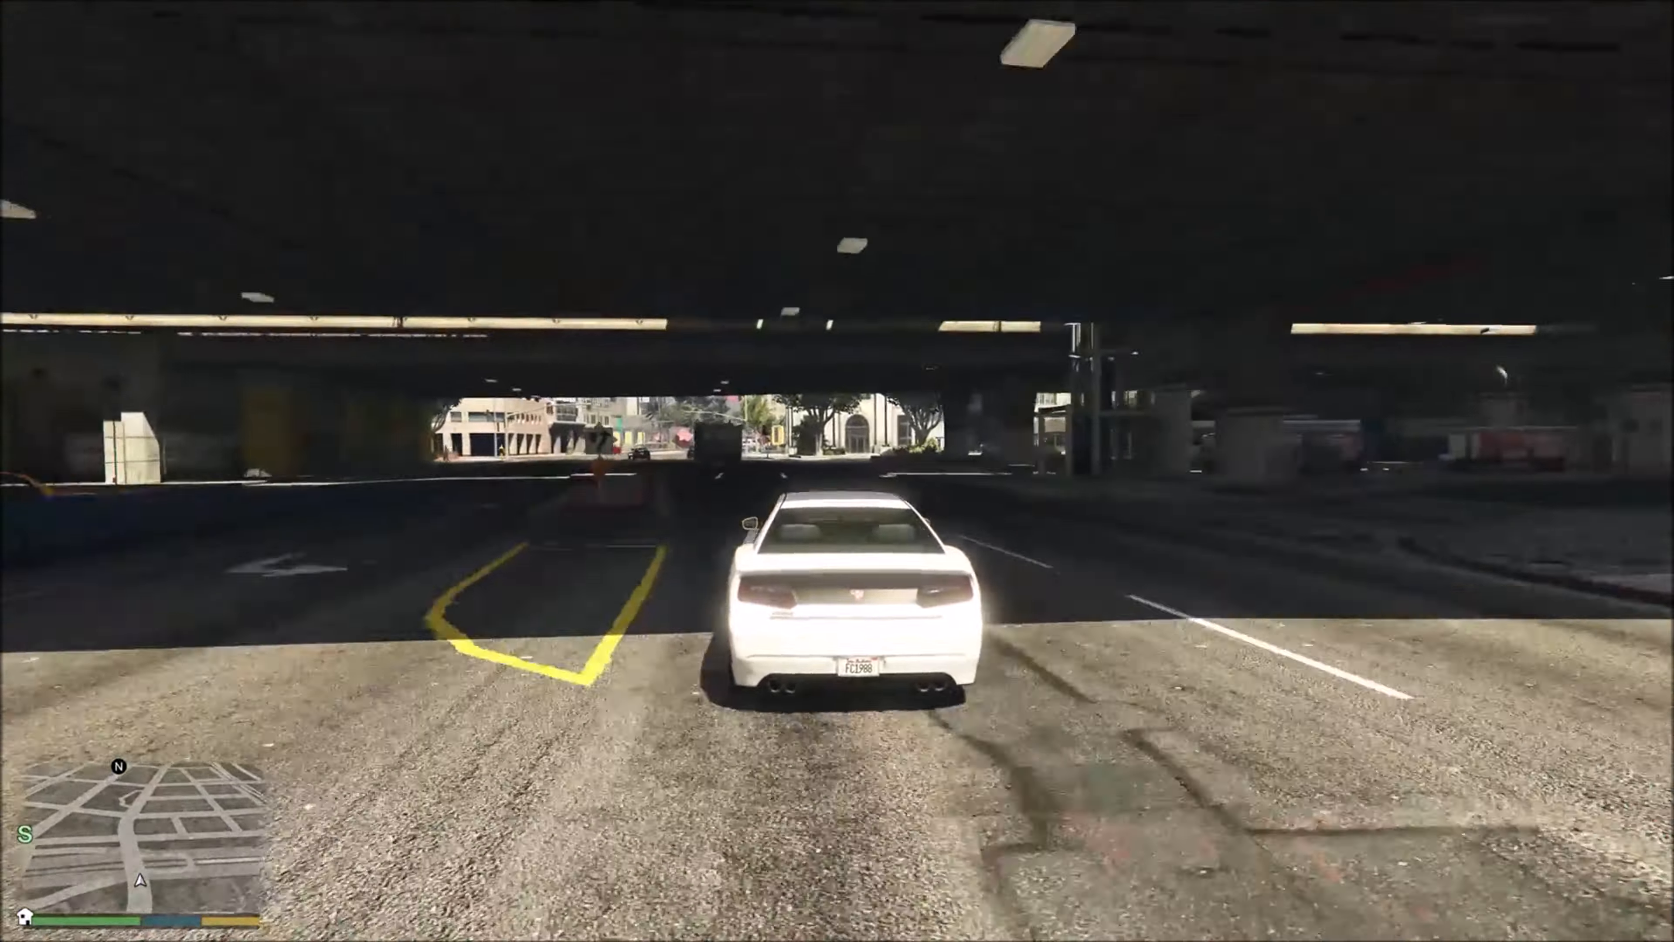